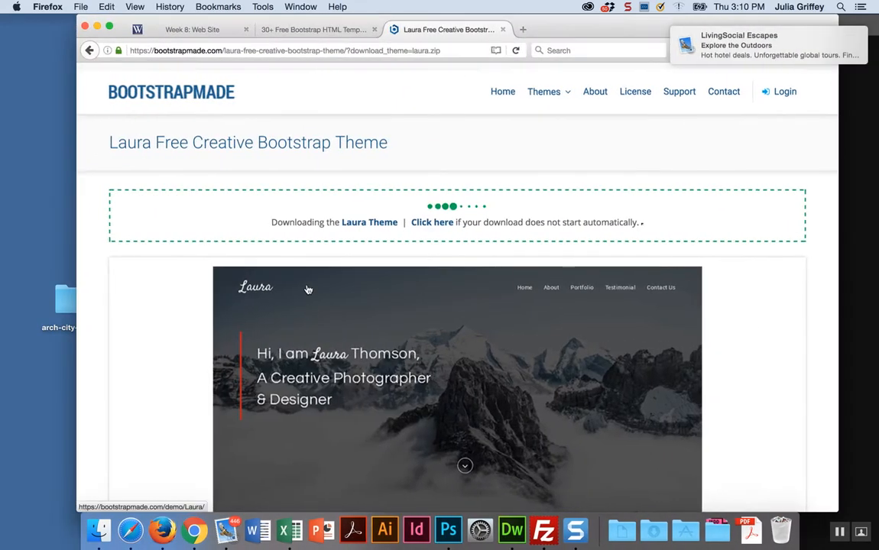
# Open Canvas's Week 8 Web Site assignment and scroll to the HOW TO template instructions.
pyautogui.click(191, 29)
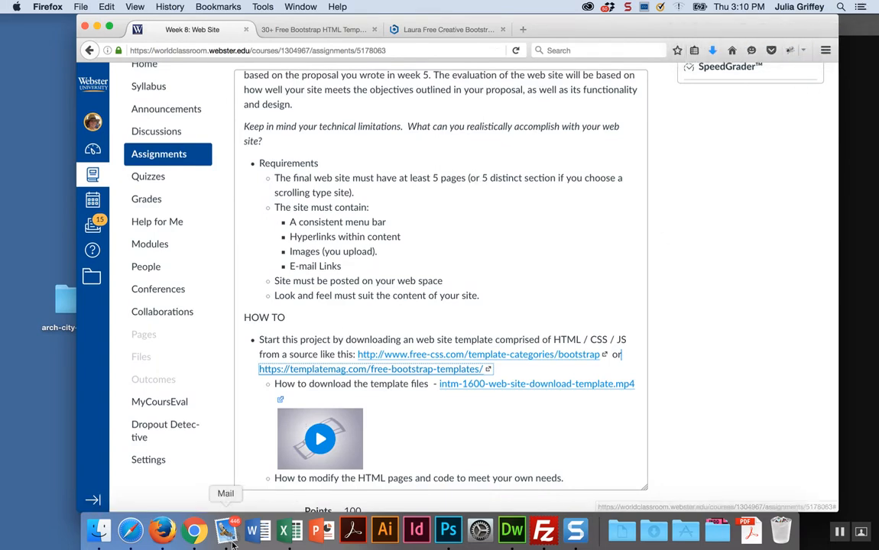
pyautogui.click(225, 530)
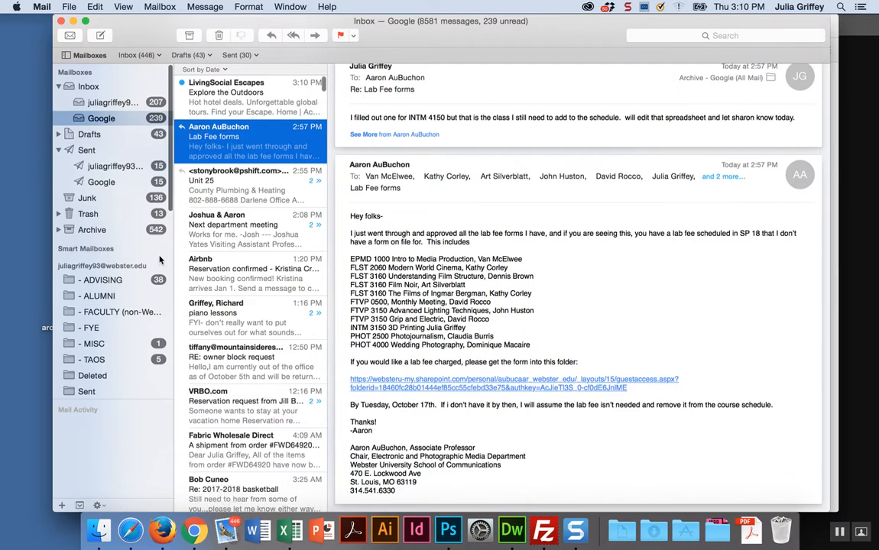
pyautogui.click(161, 530)
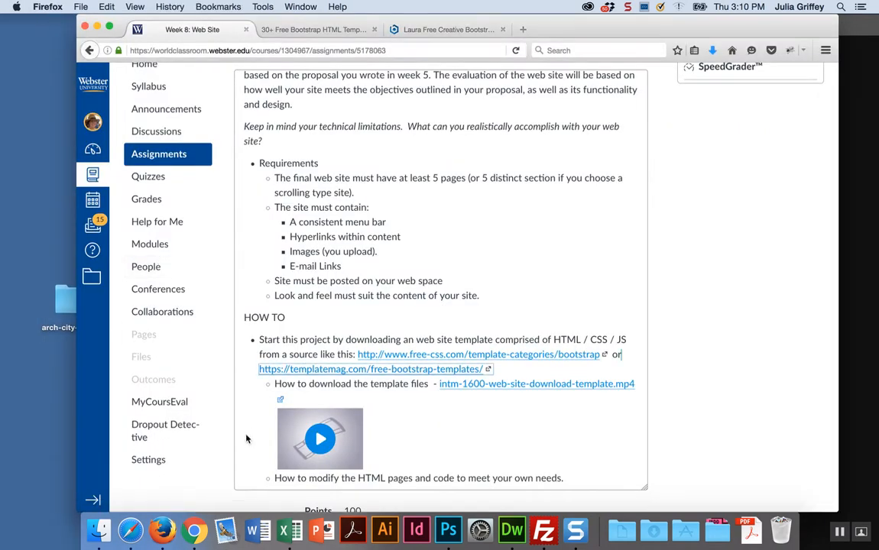
pyautogui.scroll(-3)
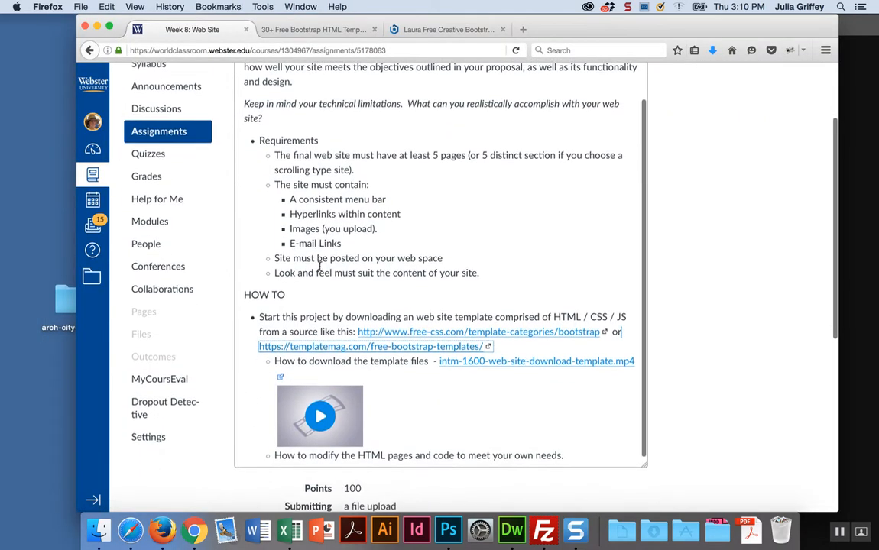
pyautogui.scroll(-3)
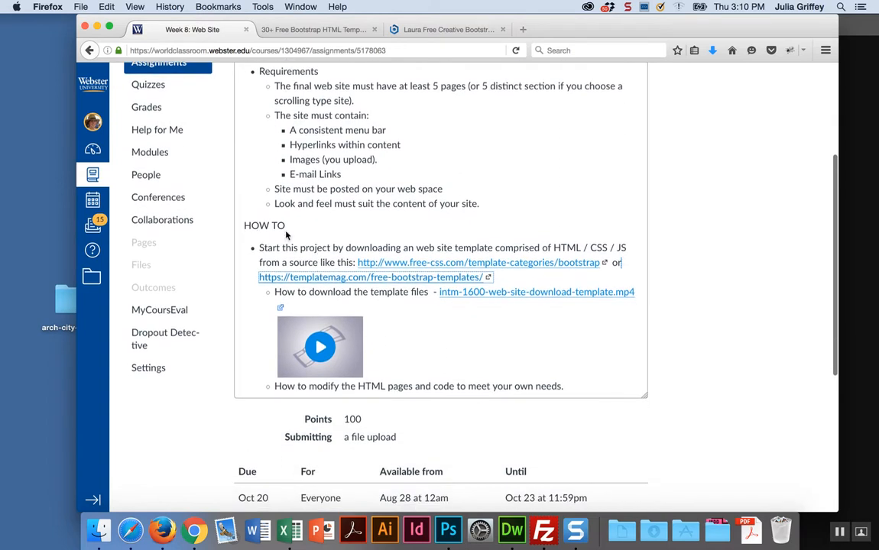
pyautogui.moveTo(319, 347)
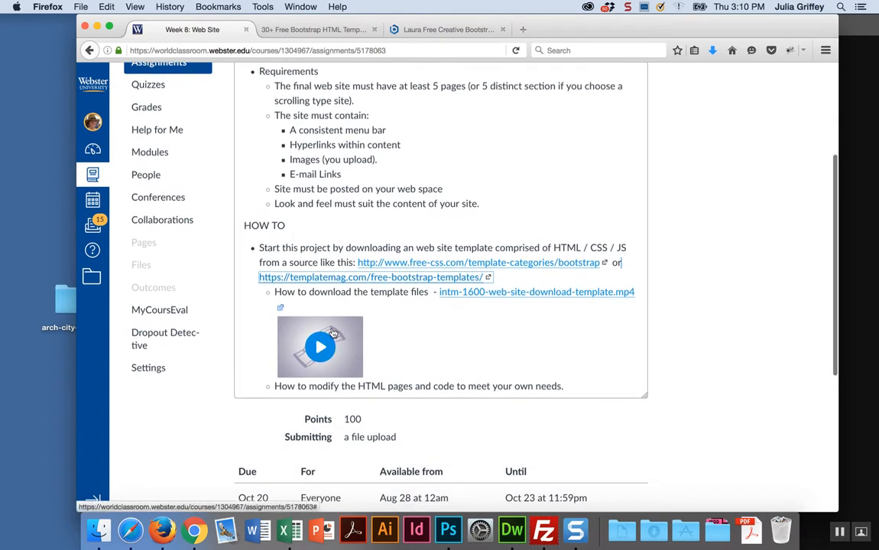
pyautogui.moveTo(477, 262)
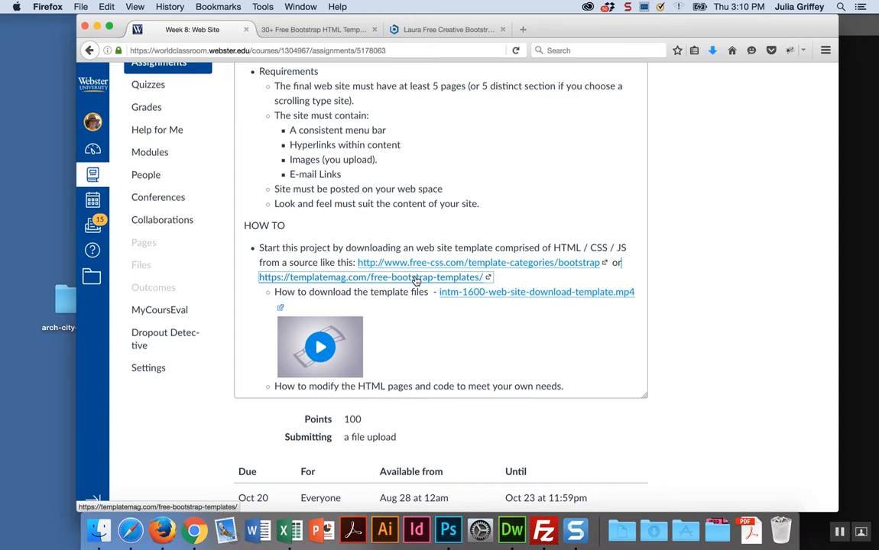
pyautogui.moveTo(396, 283)
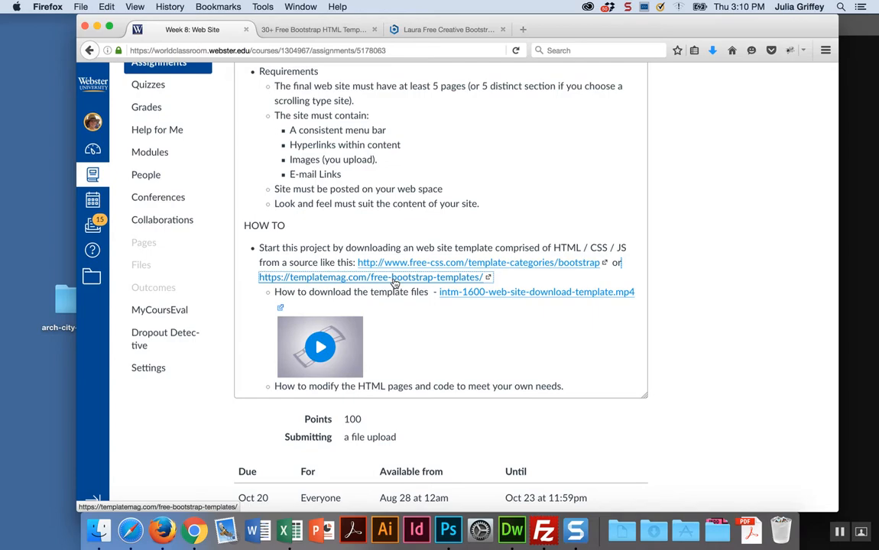
# Open TemplateMag's free Bootstrap template list and scroll through it to find Laura.
pyautogui.click(371, 276)
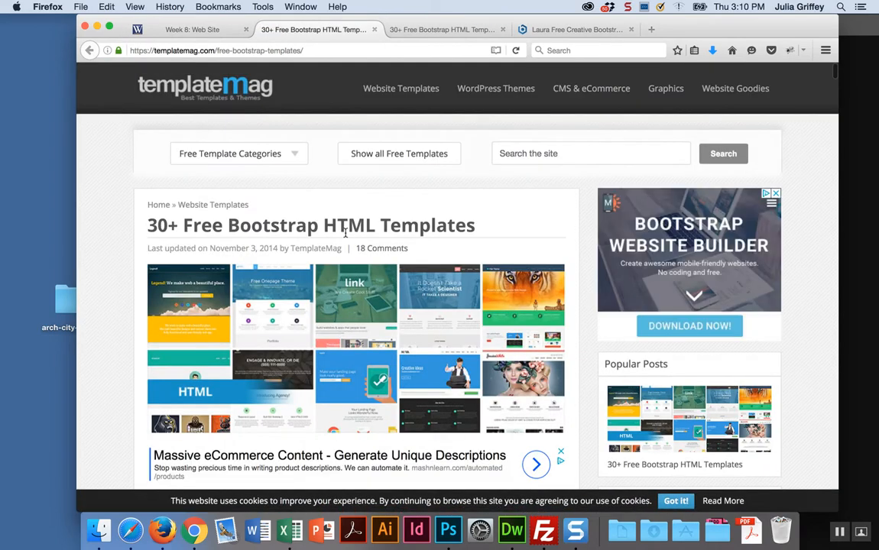
pyautogui.scroll(-3)
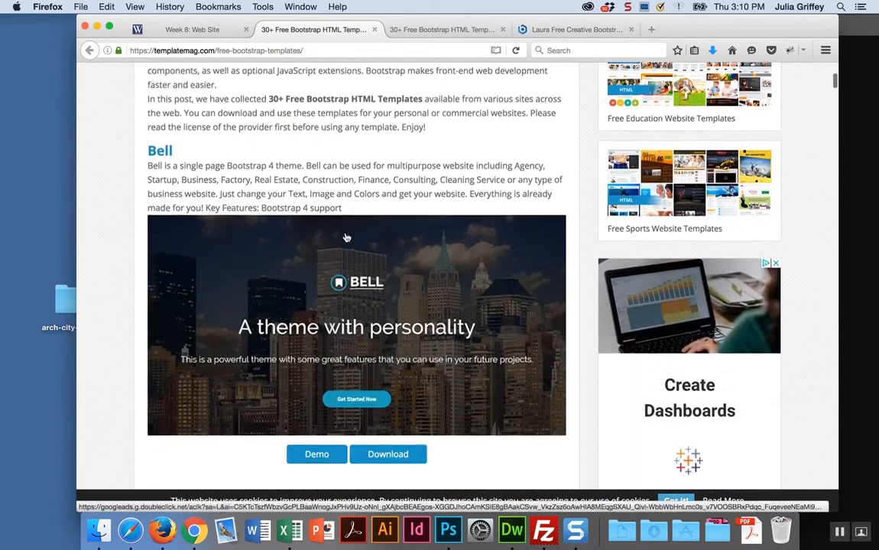
pyautogui.scroll(-3)
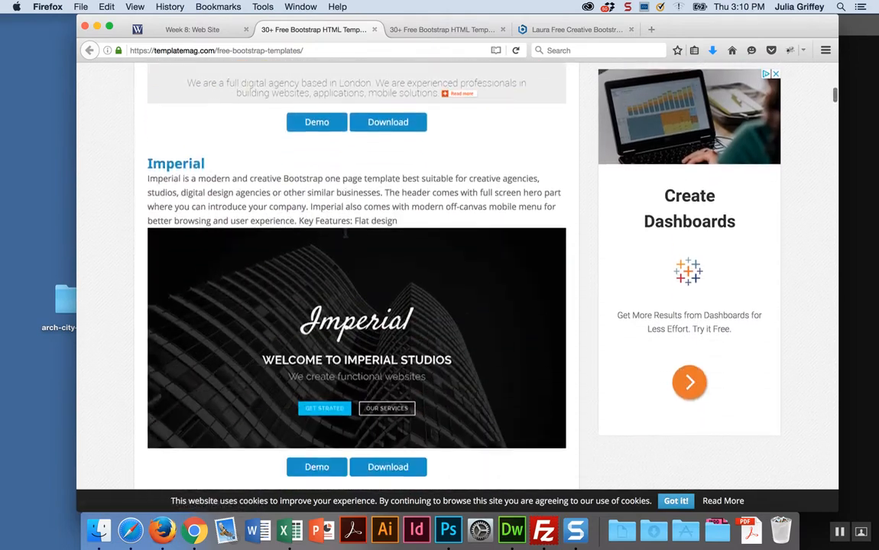
pyautogui.scroll(-3)
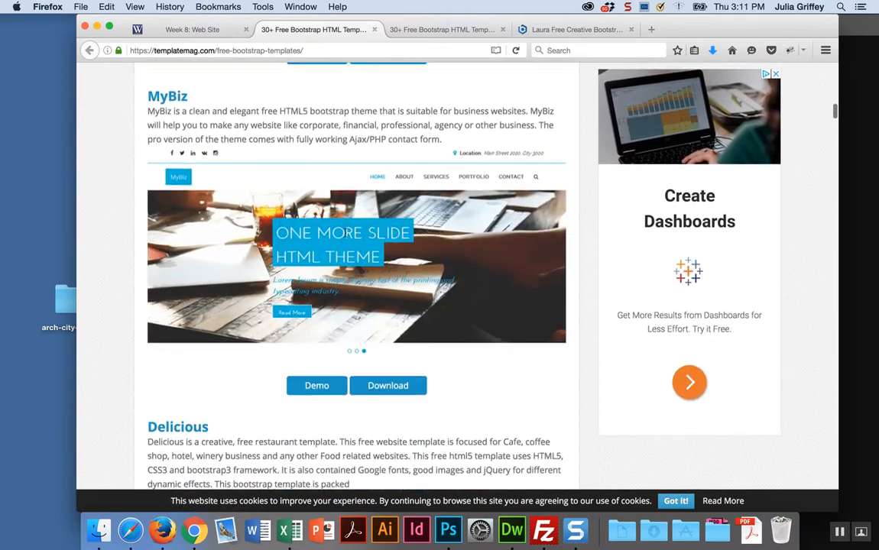
pyautogui.scroll(-3)
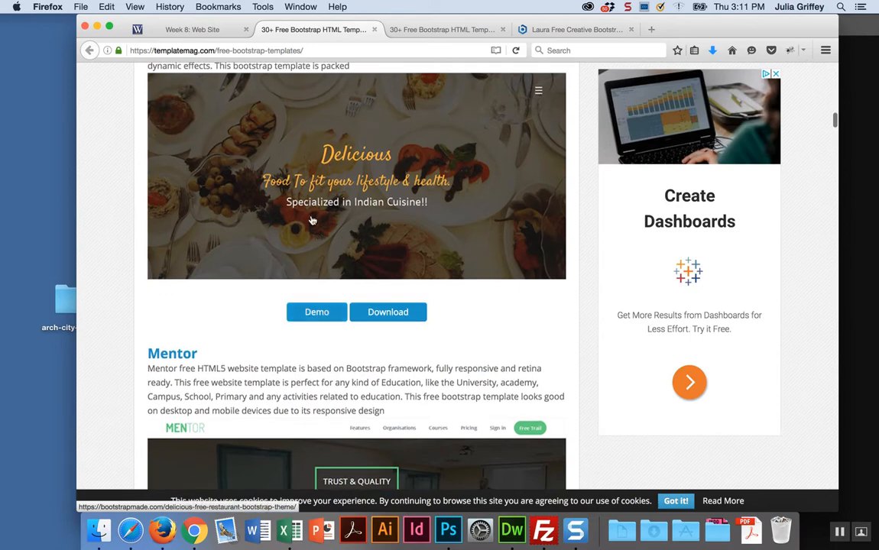
pyautogui.scroll(-3)
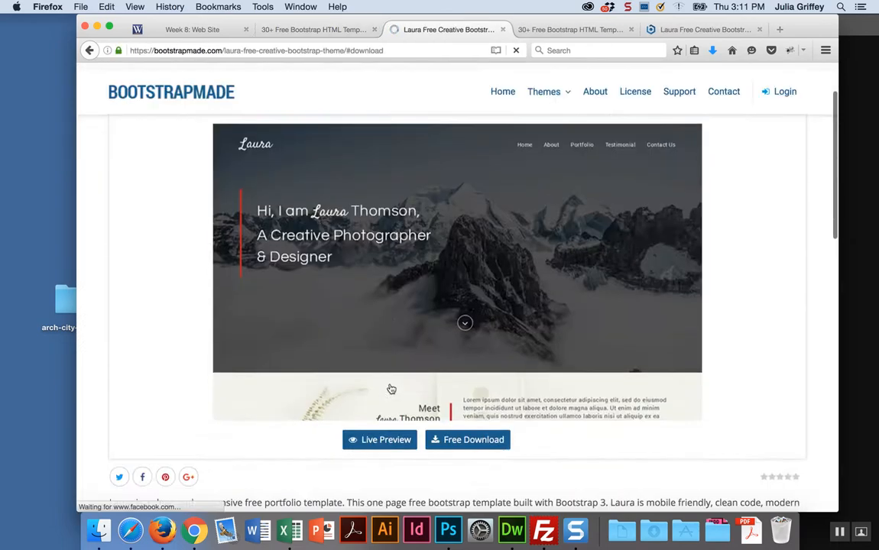
# Download the free Laura theme and confirm opening Laura.zip.
pyautogui.click(467, 439)
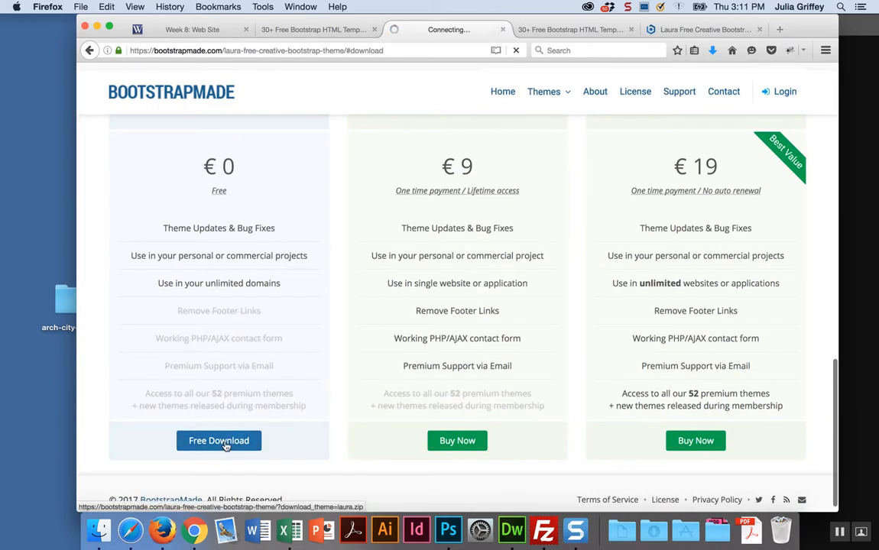
pyautogui.click(219, 440)
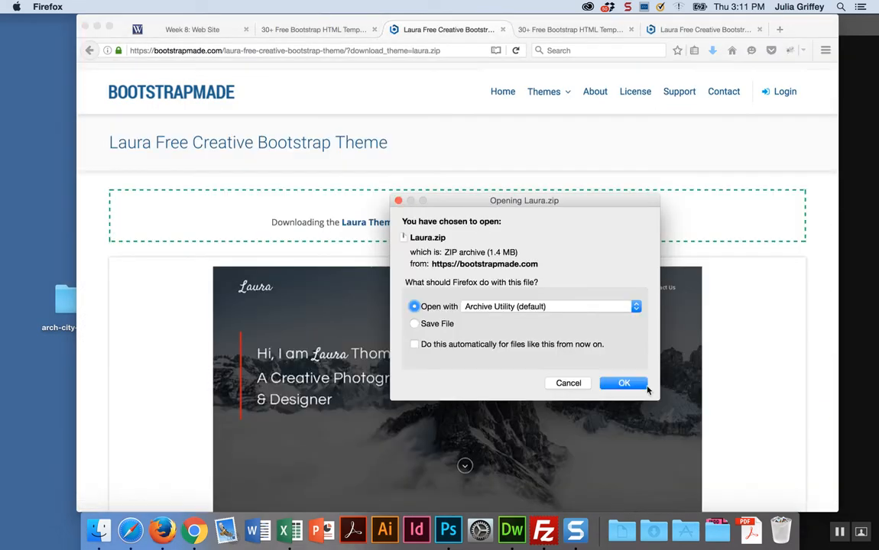
pyautogui.click(623, 382)
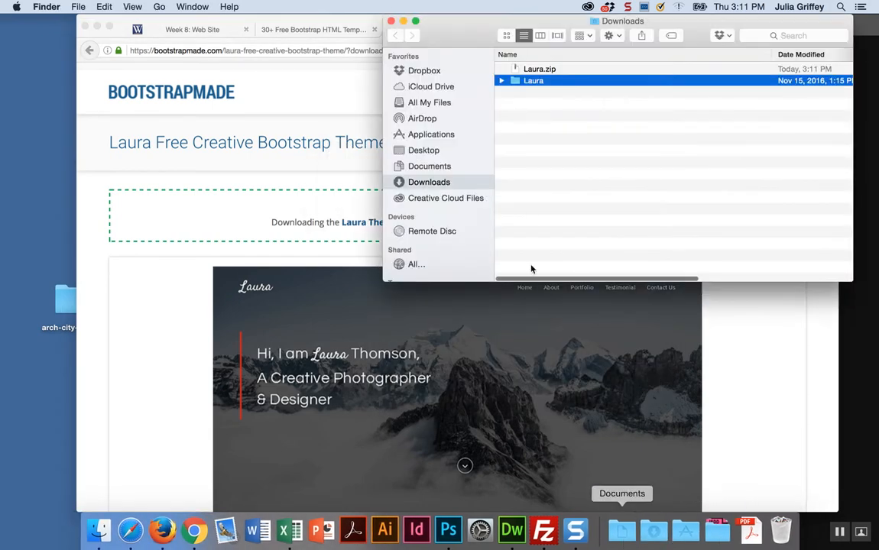
# Move Laura's files into the desktop folder, rename it arch-city-leather-website, and open it.
pyautogui.click(502, 81)
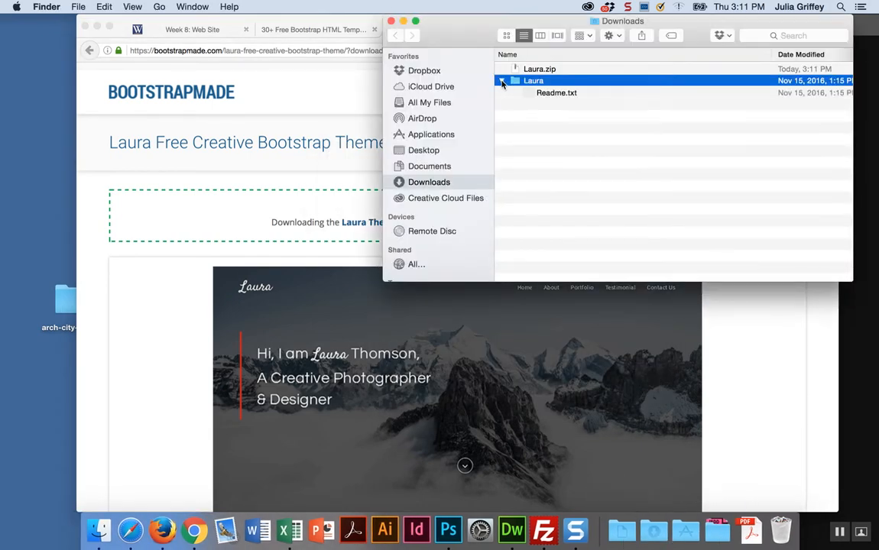
pyautogui.click(502, 80)
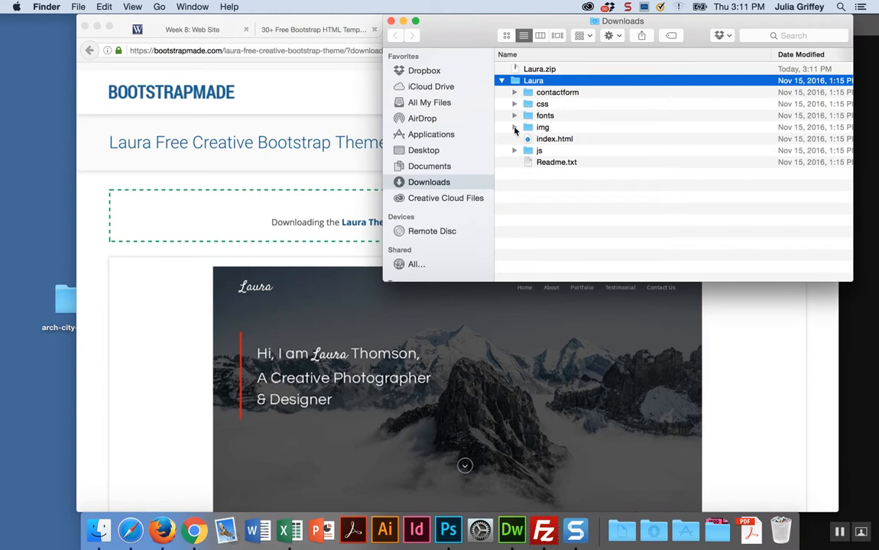
pyautogui.moveTo(579, 174)
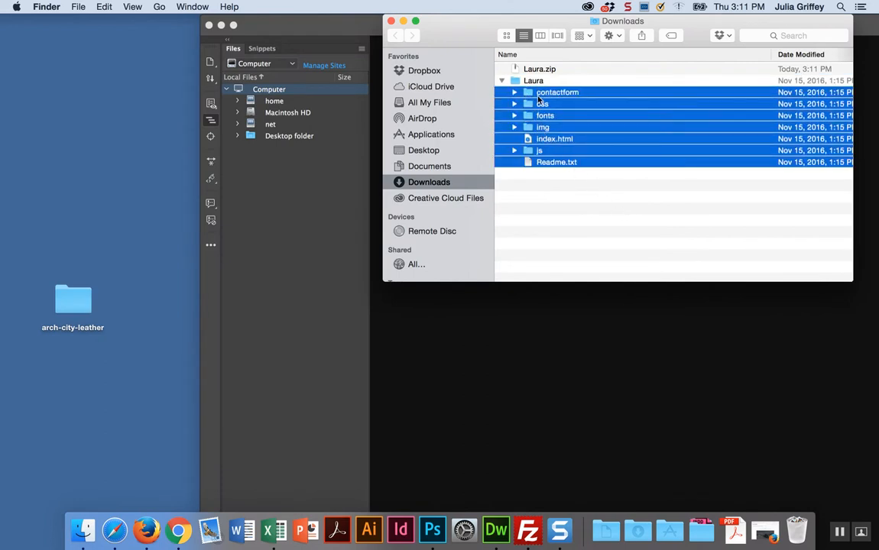
pyautogui.moveTo(557, 92); pyautogui.dragTo(87, 305)
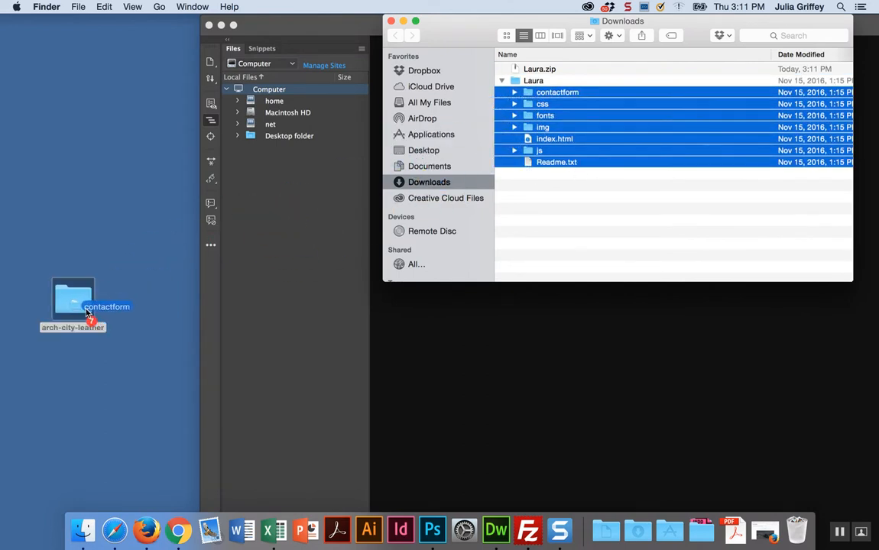
pyautogui.click(503, 81)
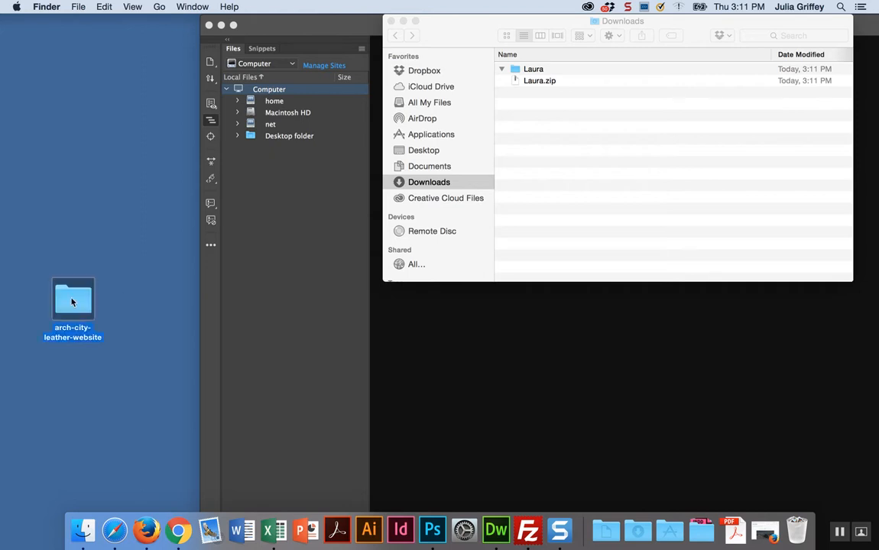
pyautogui.doubleClick(73, 299)
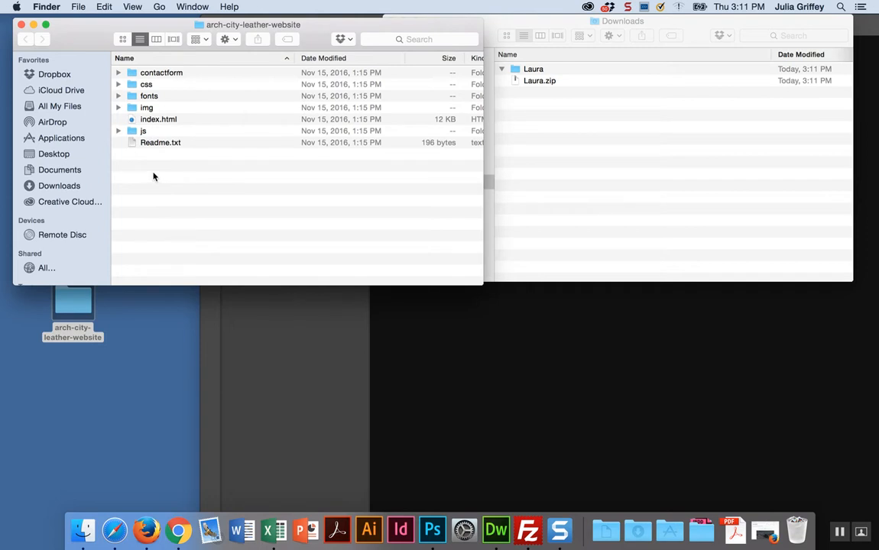
pyautogui.moveTo(161, 124)
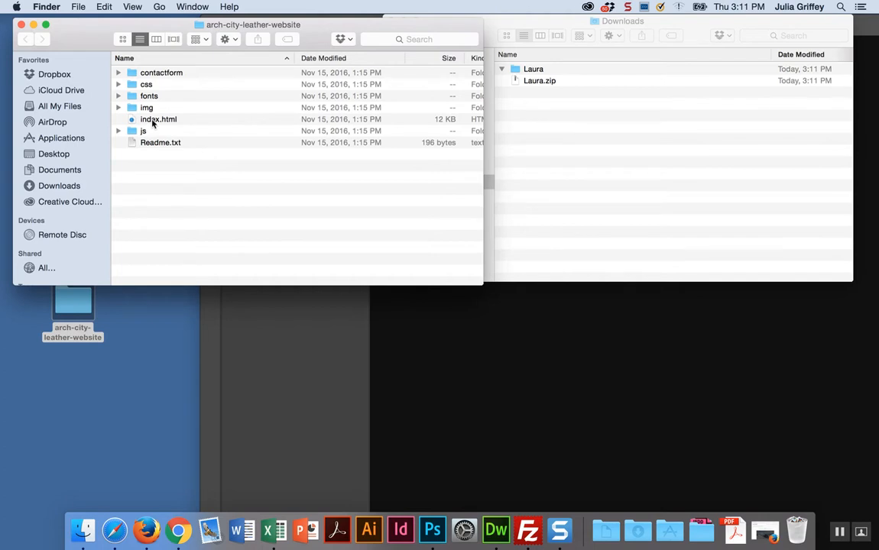
# Load index.html in Firefox and scroll the Laura homepage with its mountain hero.
pyautogui.moveTo(158, 119); pyautogui.dragTo(219, 162)
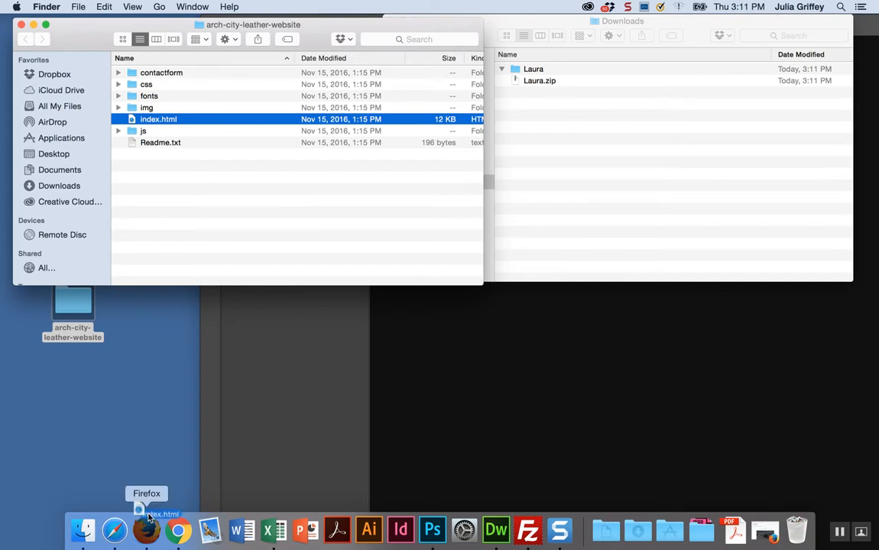
pyautogui.click(146, 529)
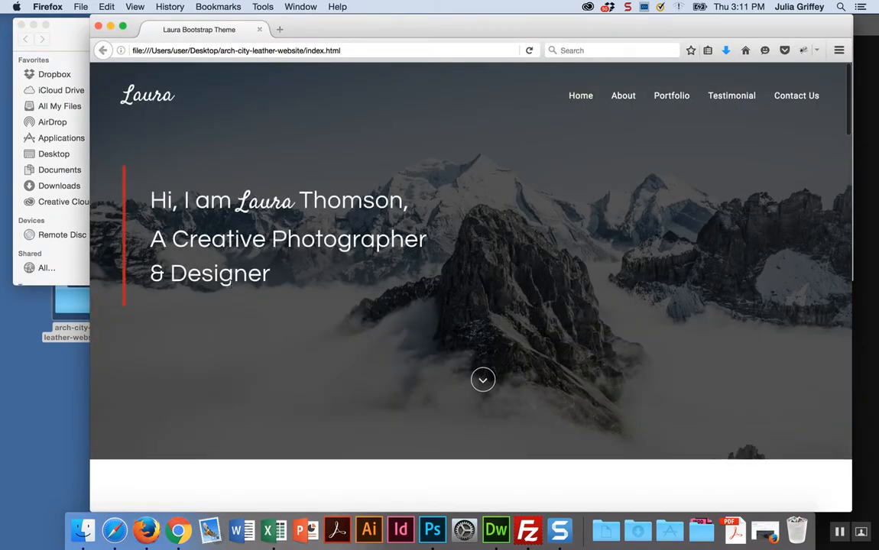
pyautogui.scroll(-3)
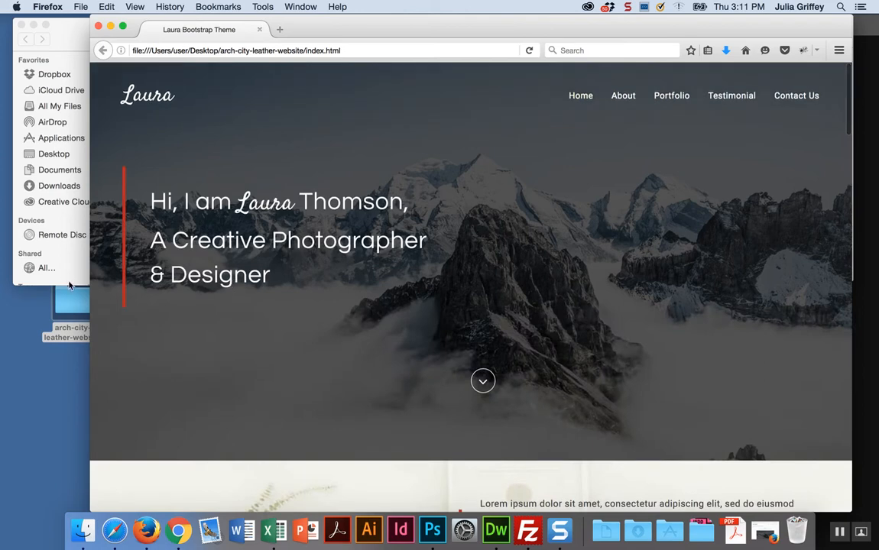
pyautogui.moveTo(446, 469)
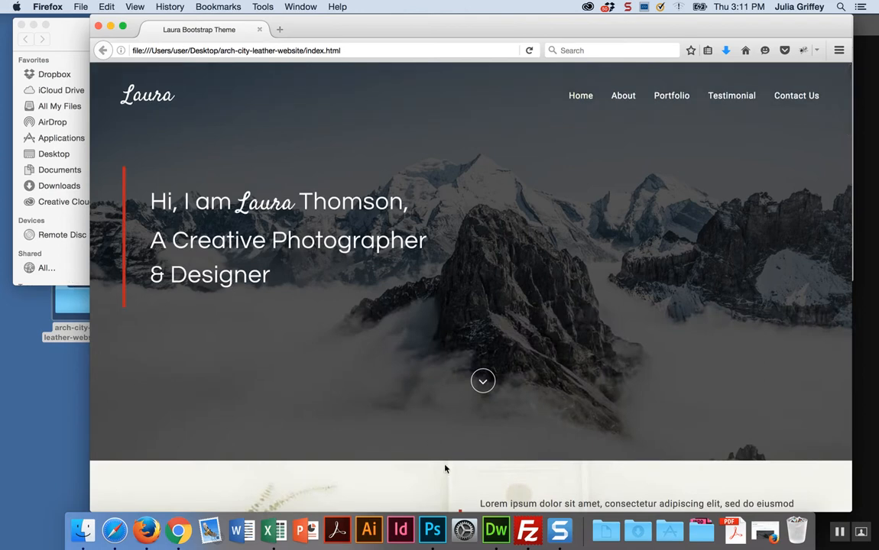
# Open index.html from Desktop/arch-city-leather-website in Dreamweaver using File > Open.
pyautogui.click(495, 530)
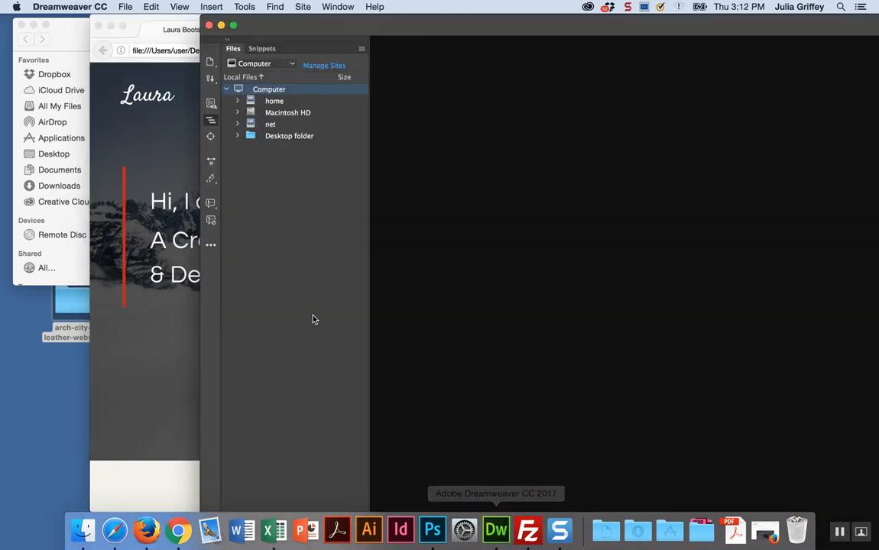
pyautogui.click(126, 6)
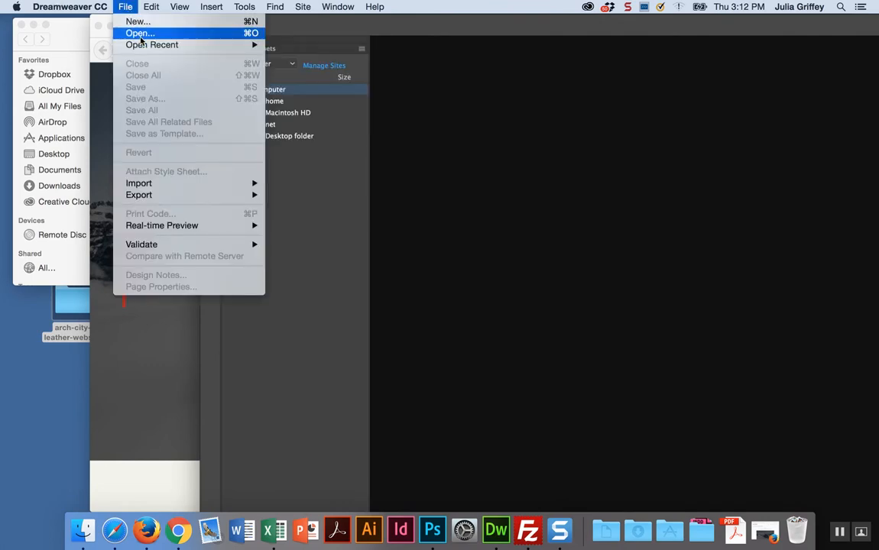
pyautogui.click(139, 33)
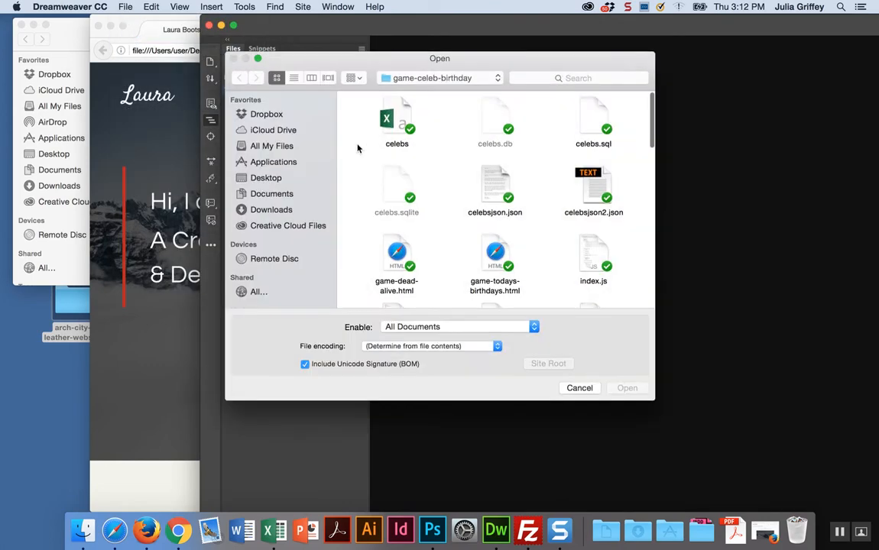
pyautogui.click(266, 177)
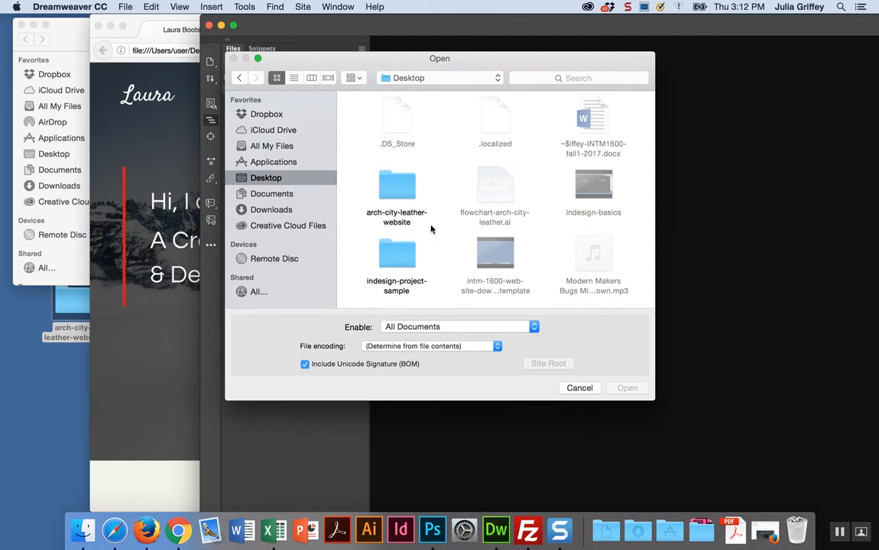
pyautogui.doubleClick(396, 183)
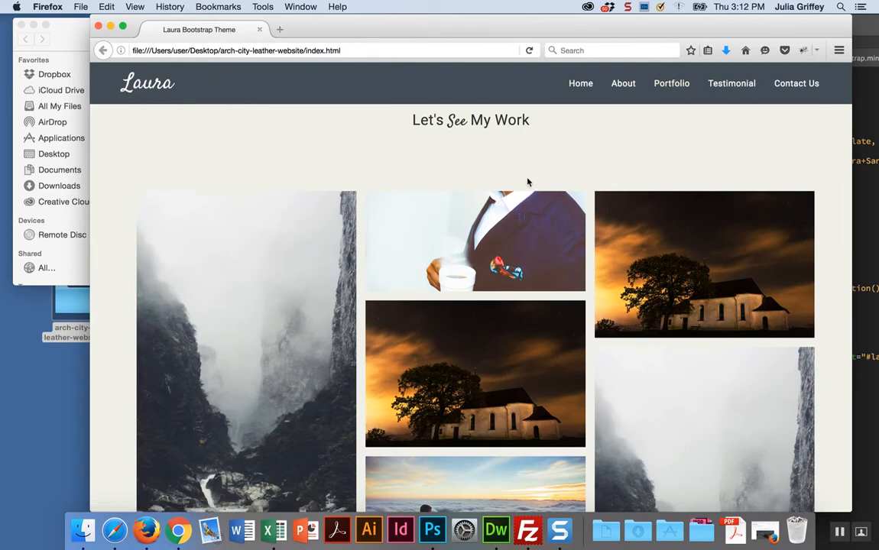
pyautogui.moveTo(515, 169)
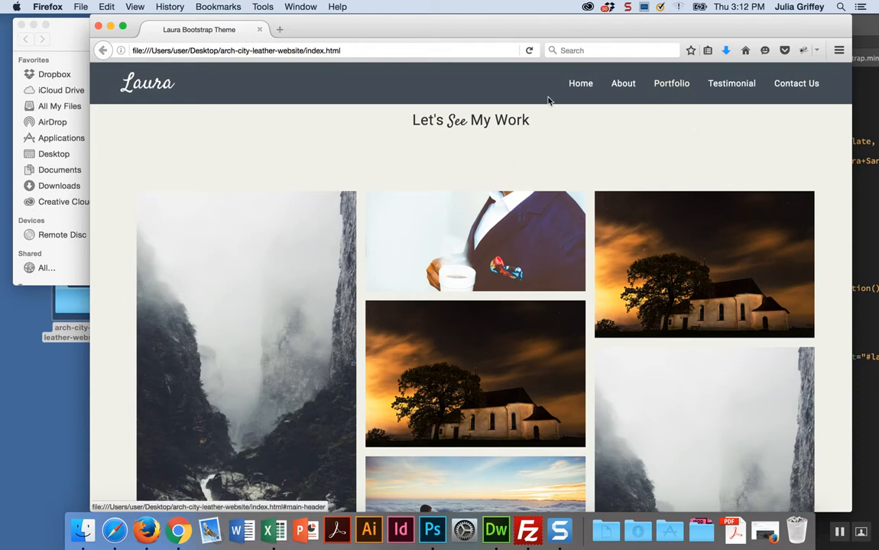
# Follow the navbar link and scroll down to the testimonials and hire-me contact form.
pyautogui.click(623, 84)
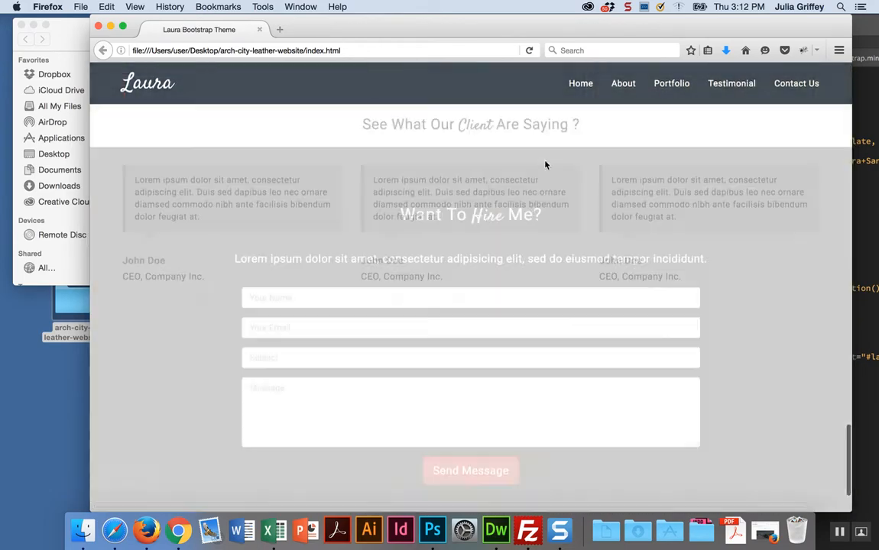
pyautogui.scroll(-3)
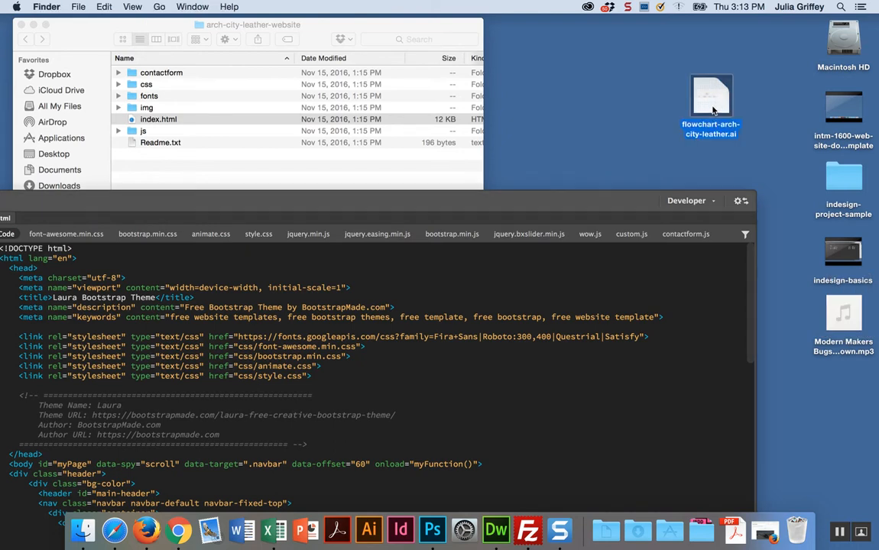
pyautogui.moveTo(713, 105)
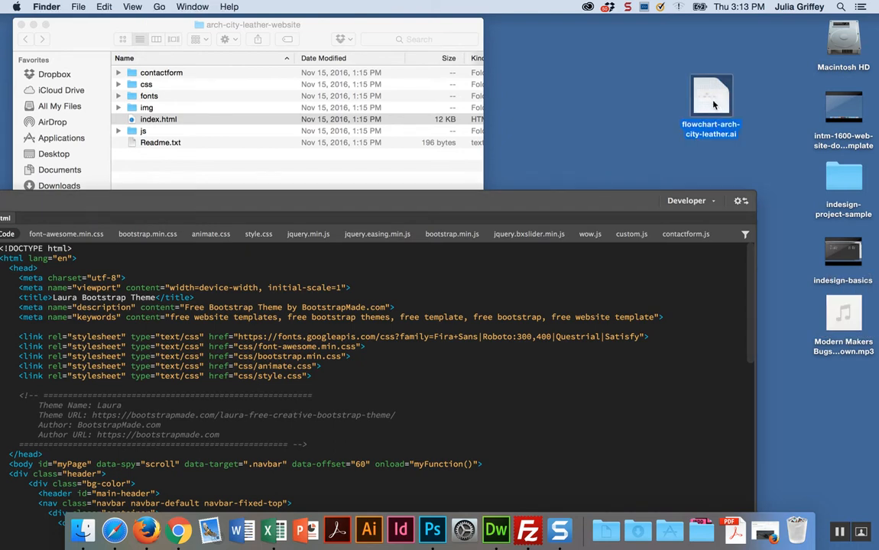
# Open flowchart-arch-city-leather.ai in Illustrator to view the #about, #personalized, #process, #contact map.
pyautogui.click(368, 530)
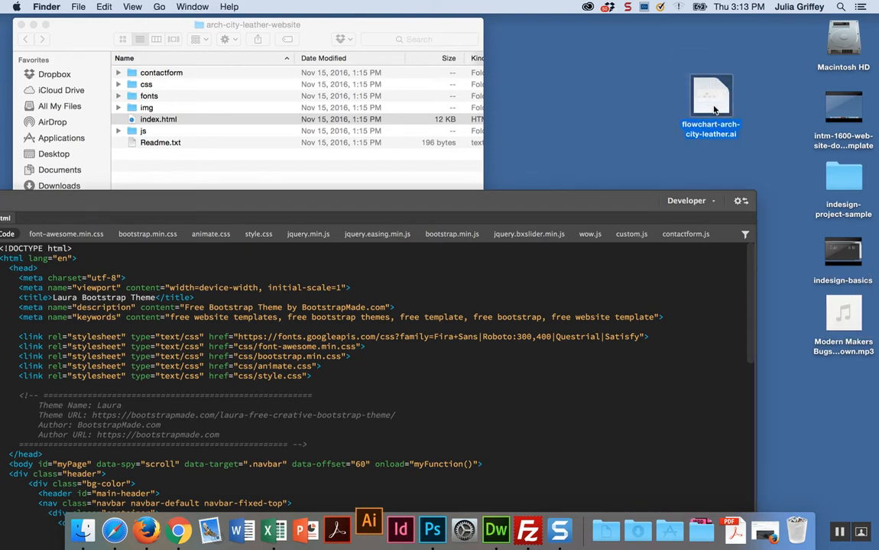
pyautogui.click(368, 529)
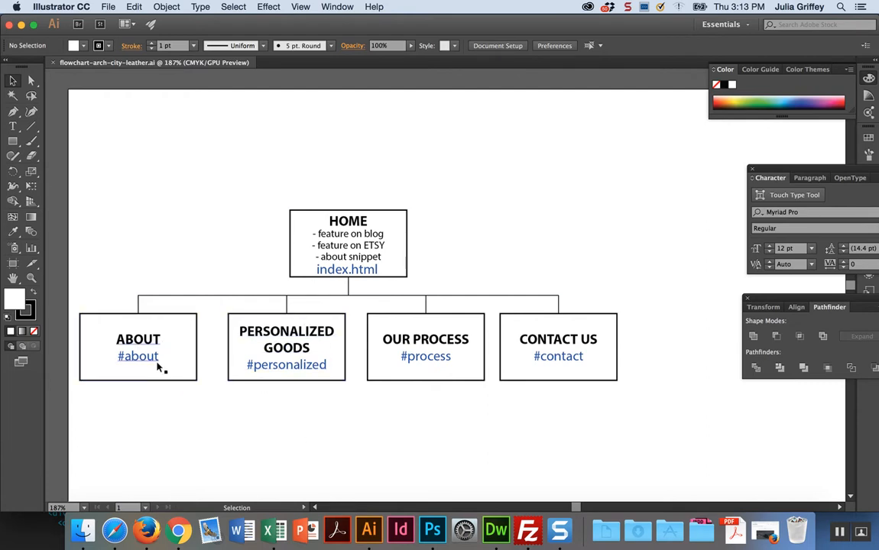
pyautogui.click(286, 347)
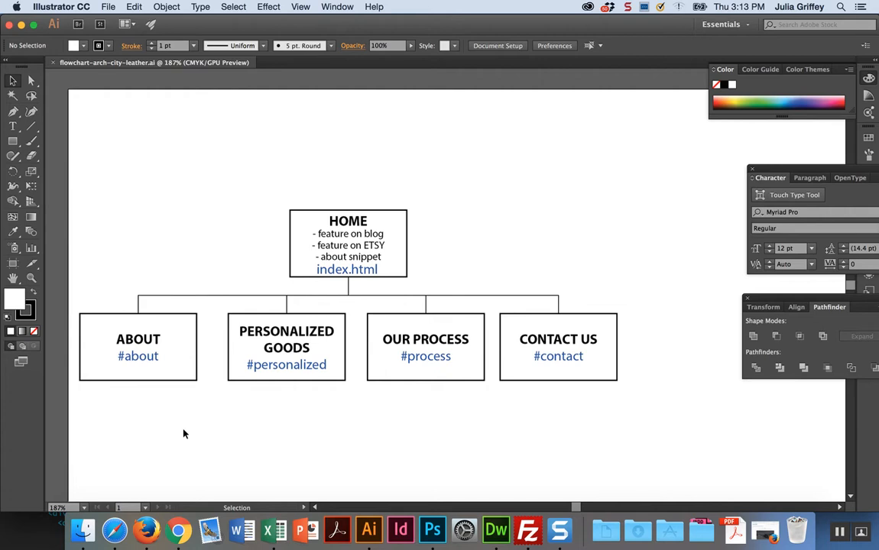
pyautogui.moveTo(164, 402)
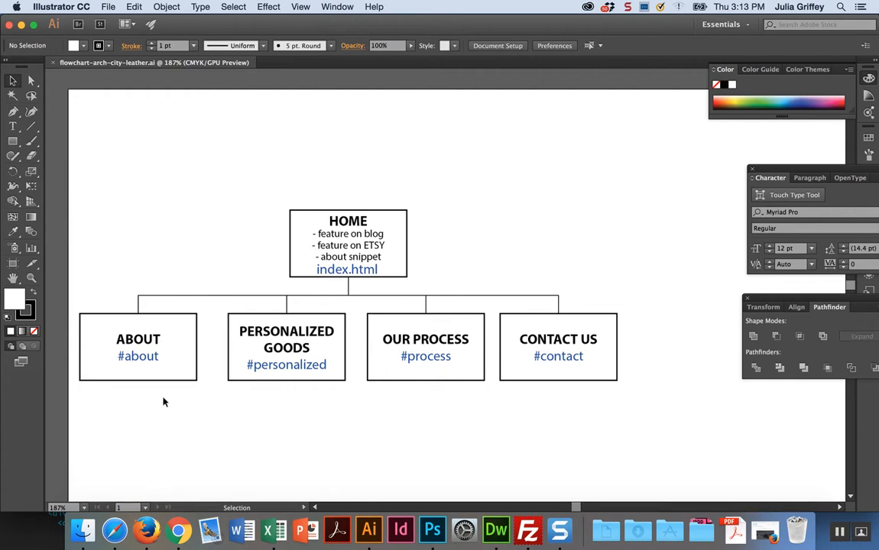
pyautogui.click(137, 347)
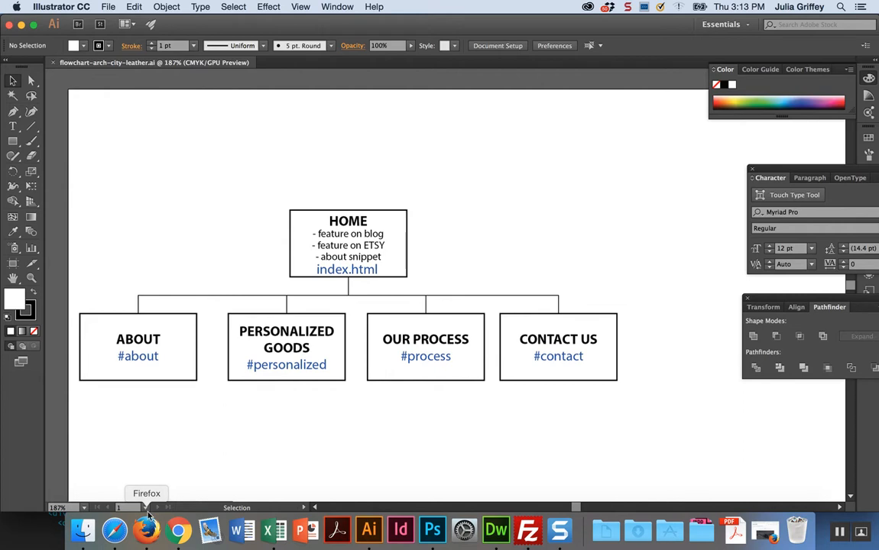
pyautogui.moveTo(153, 435)
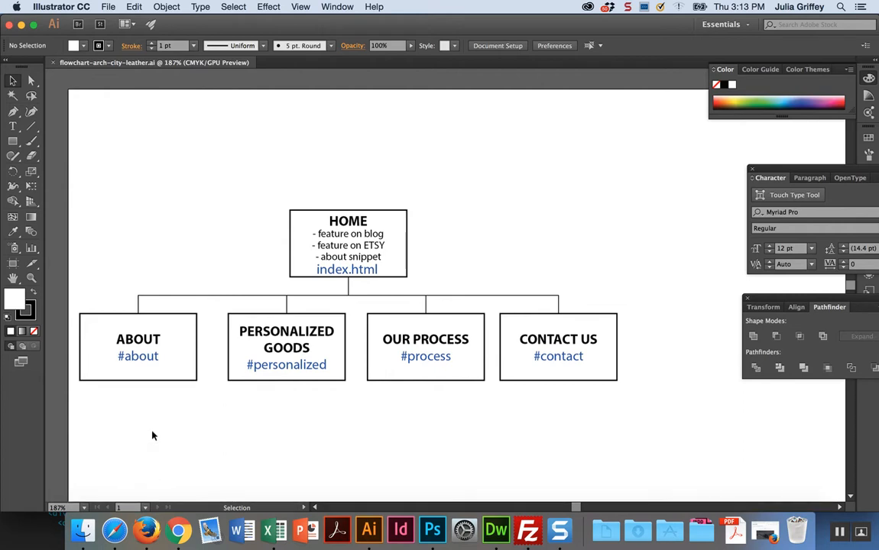
pyautogui.moveTo(432, 529)
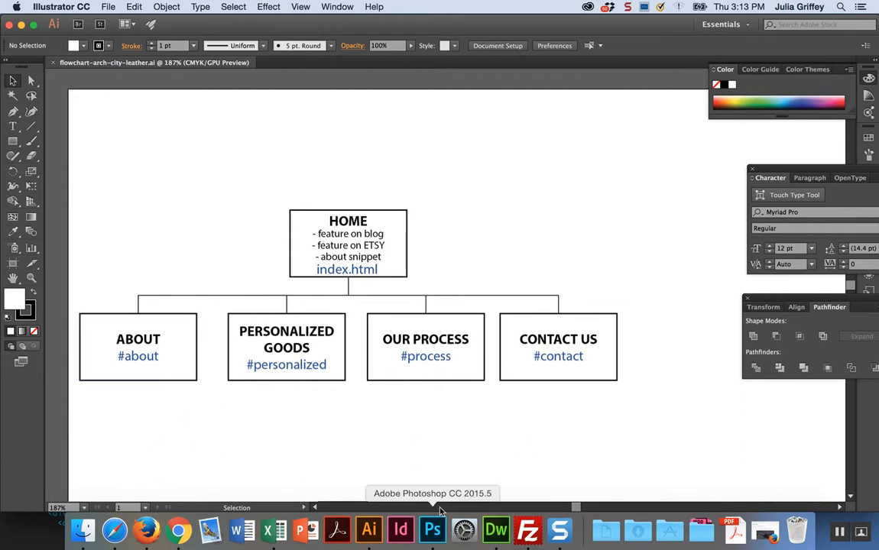
pyautogui.moveTo(306, 405)
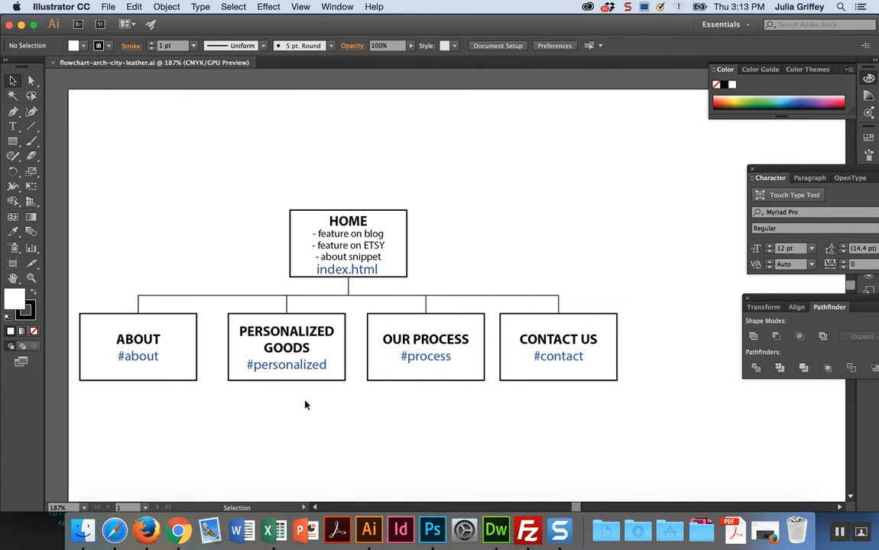
pyautogui.moveTo(446, 390)
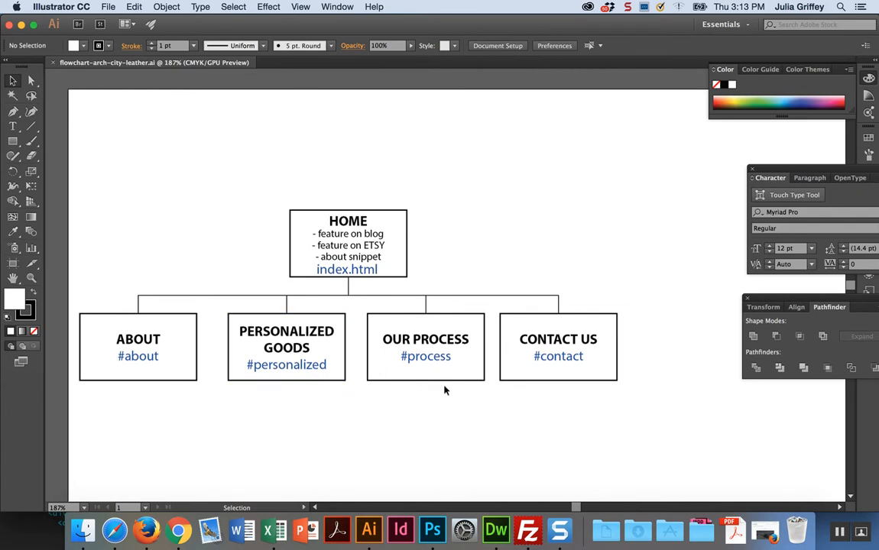
pyautogui.moveTo(361, 428)
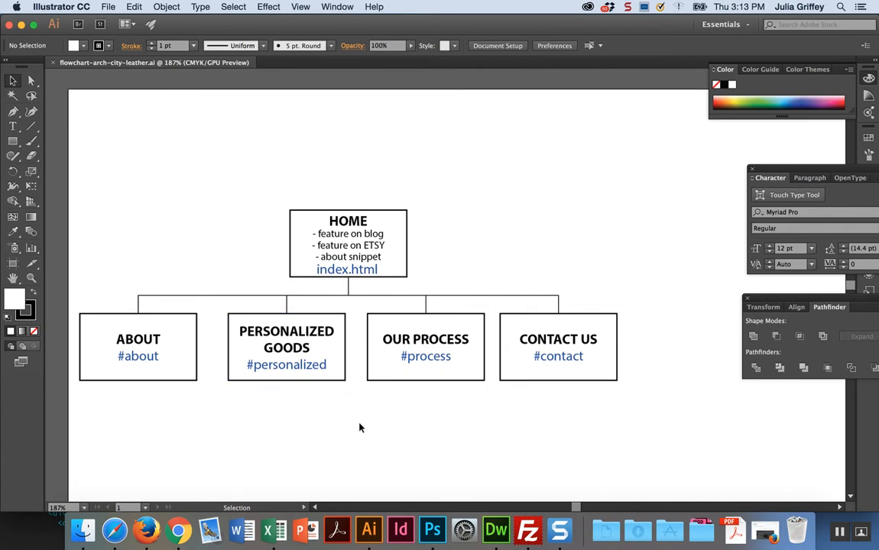
pyautogui.moveTo(363, 415)
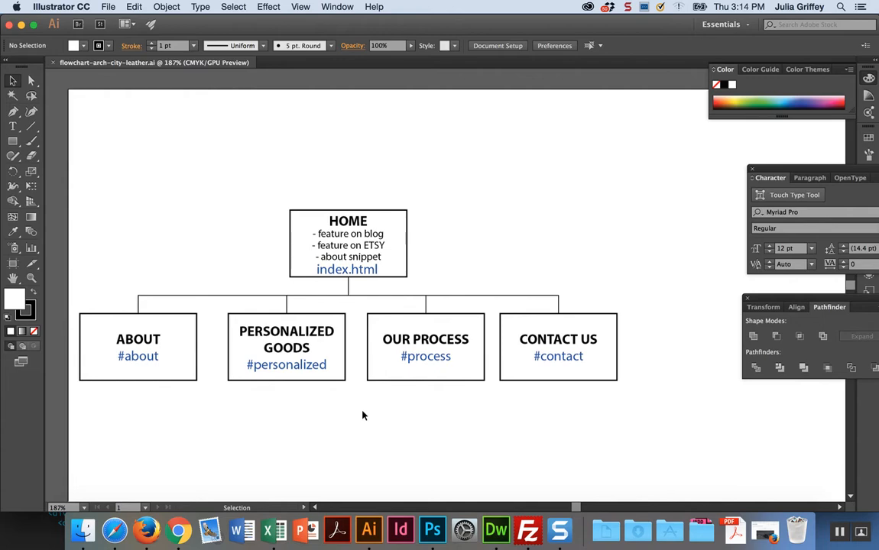
pyautogui.moveTo(495, 529)
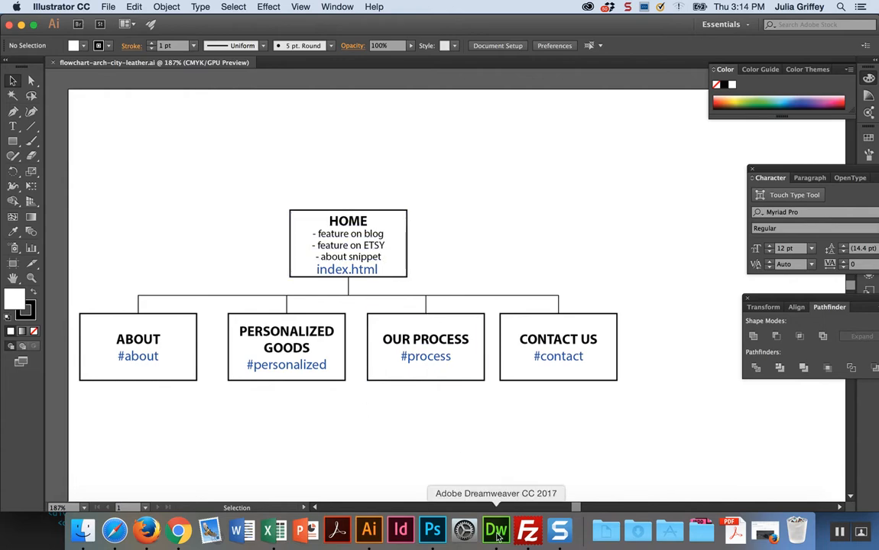
# Replace the <title> text with 'Arch City Leather - Uncommon Personalized Goods Made in St. Louis, MO'.
pyautogui.click(496, 530)
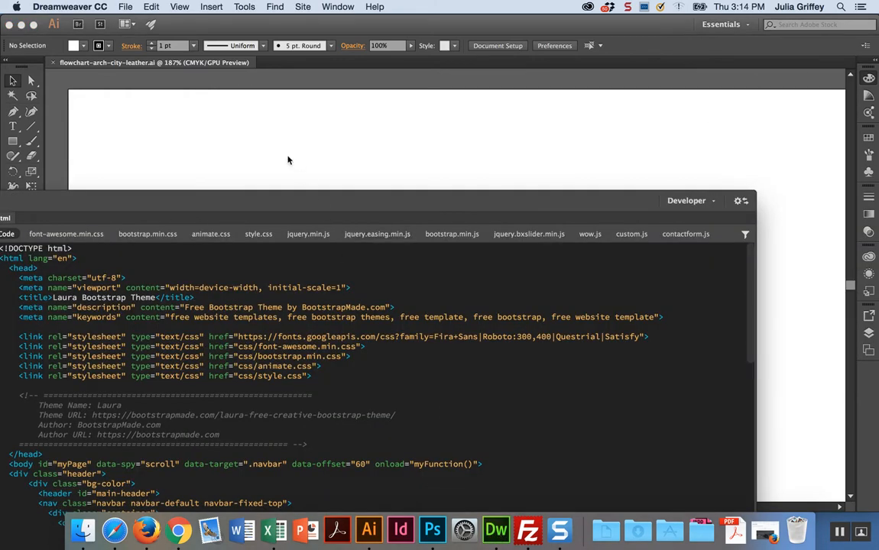
pyautogui.moveTo(317, 199)
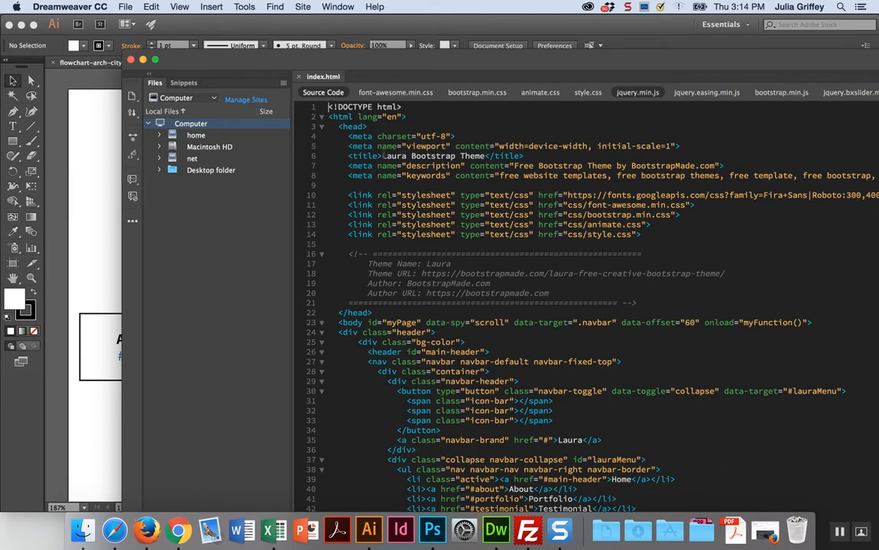
pyautogui.doubleClick(471, 156)
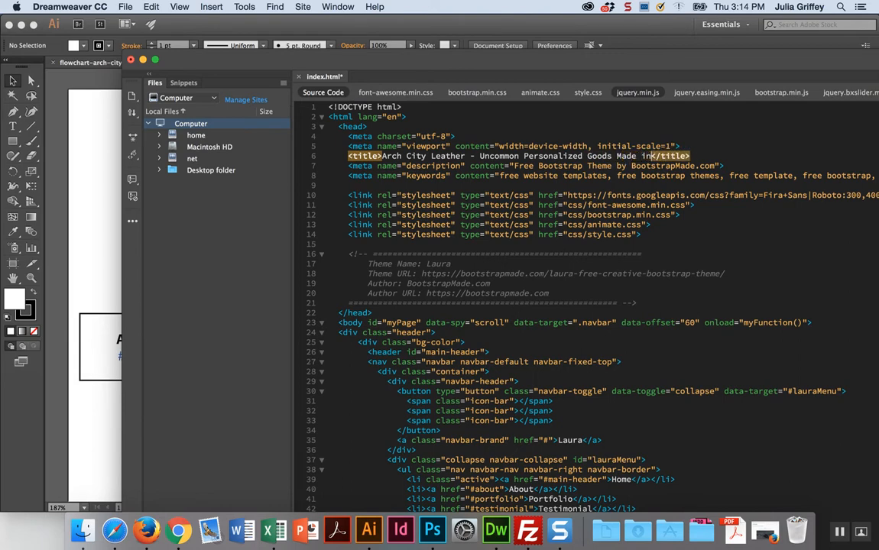
pyautogui.write('St. lo')
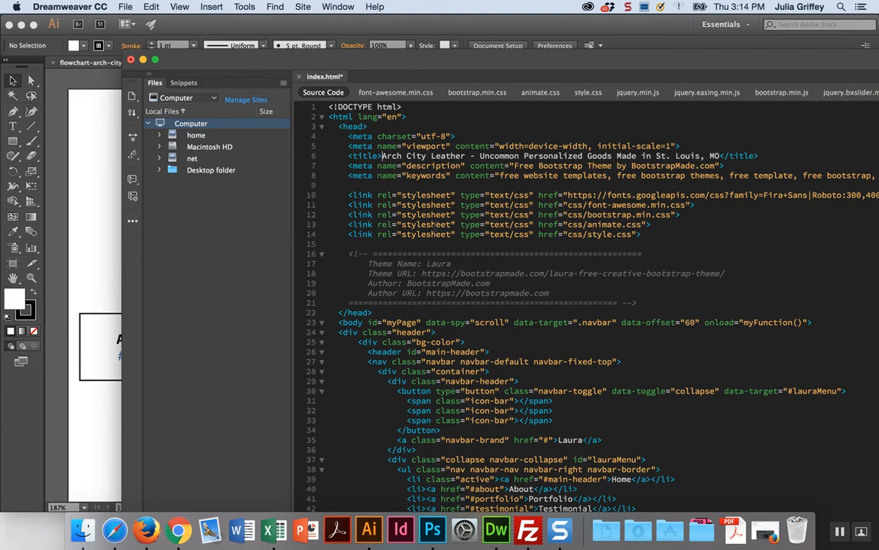
pyautogui.moveTo(145, 530)
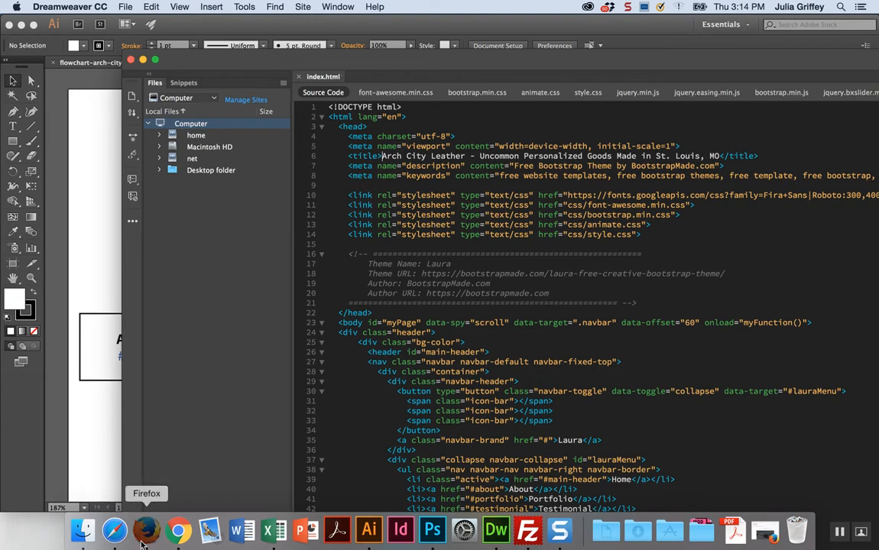
# Check the Firefox preview for the new Arch City Leather title, then return to Dreamweaver.
pyautogui.click(146, 529)
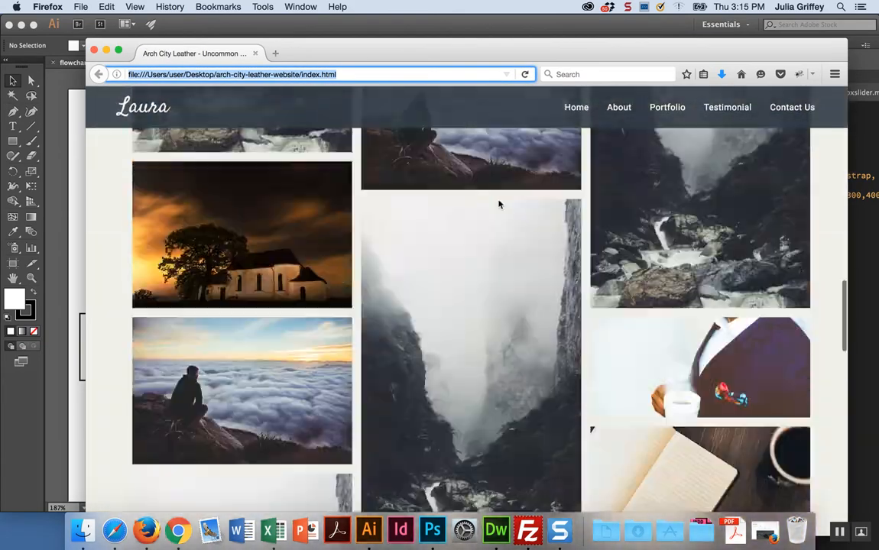
pyautogui.scroll(3)
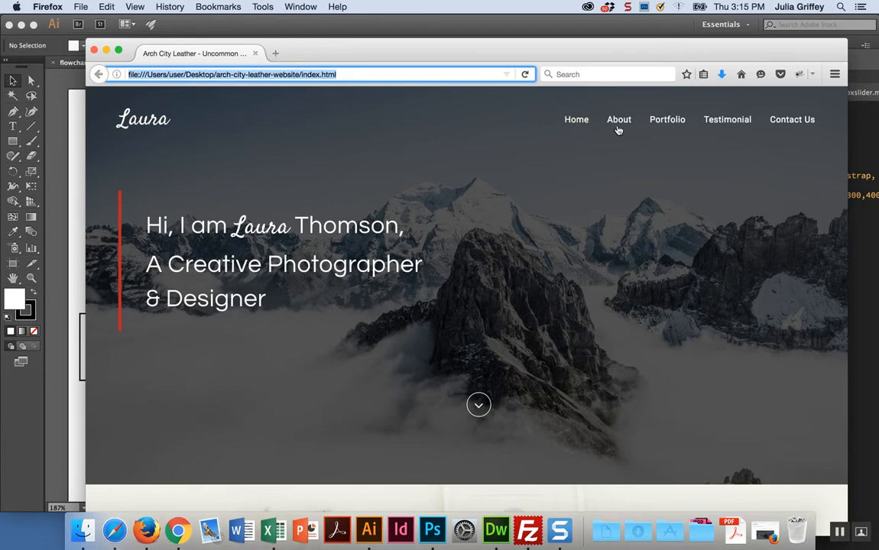
pyautogui.moveTo(761, 139)
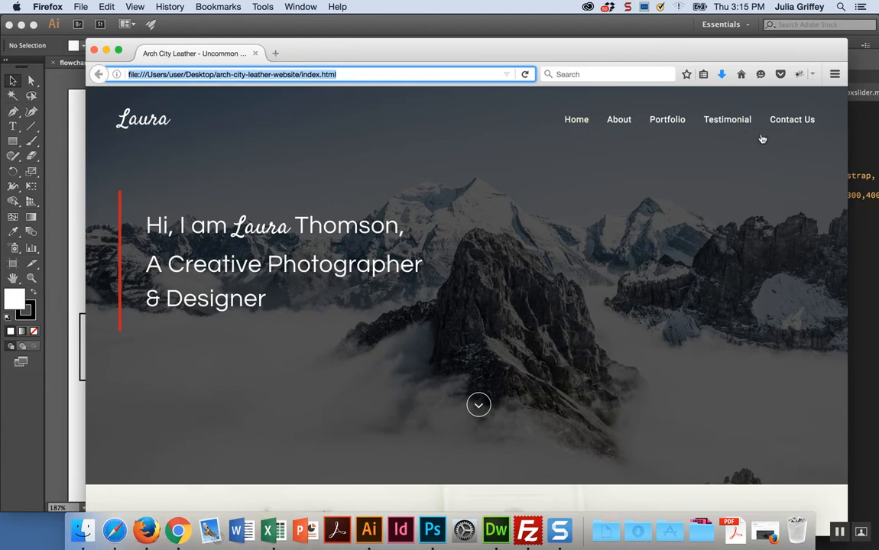
pyautogui.scroll(-3)
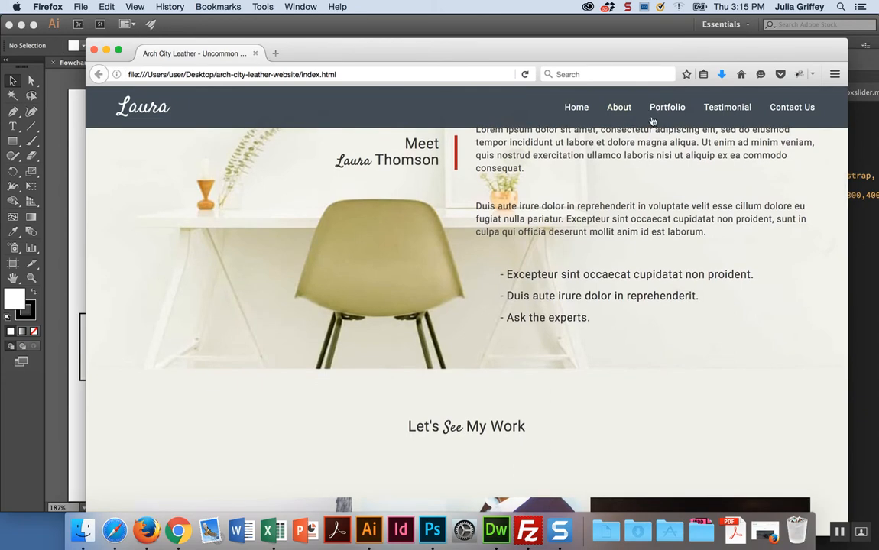
pyautogui.scroll(-3)
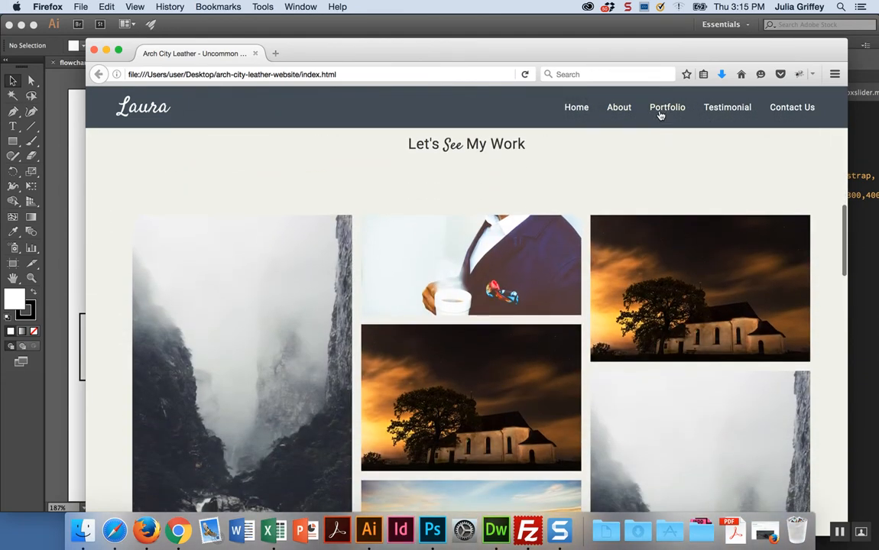
pyautogui.moveTo(497, 220)
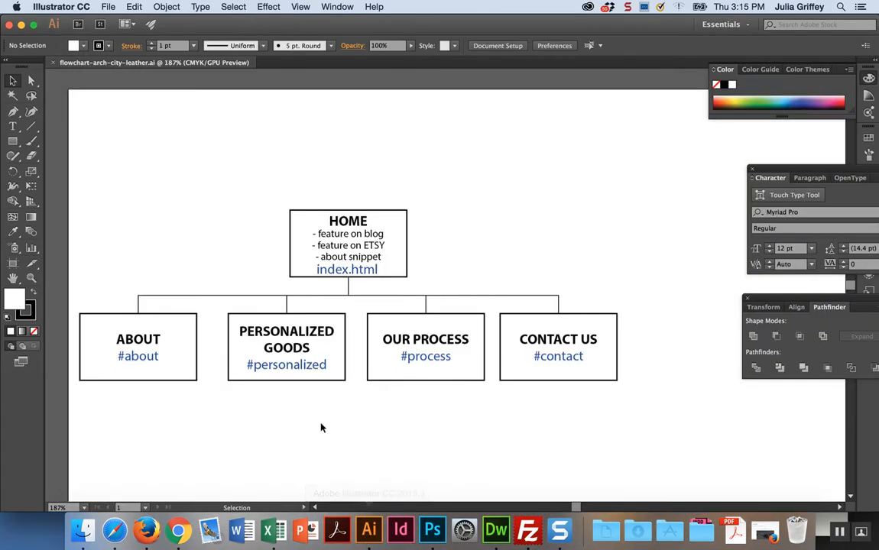
pyautogui.click(495, 530)
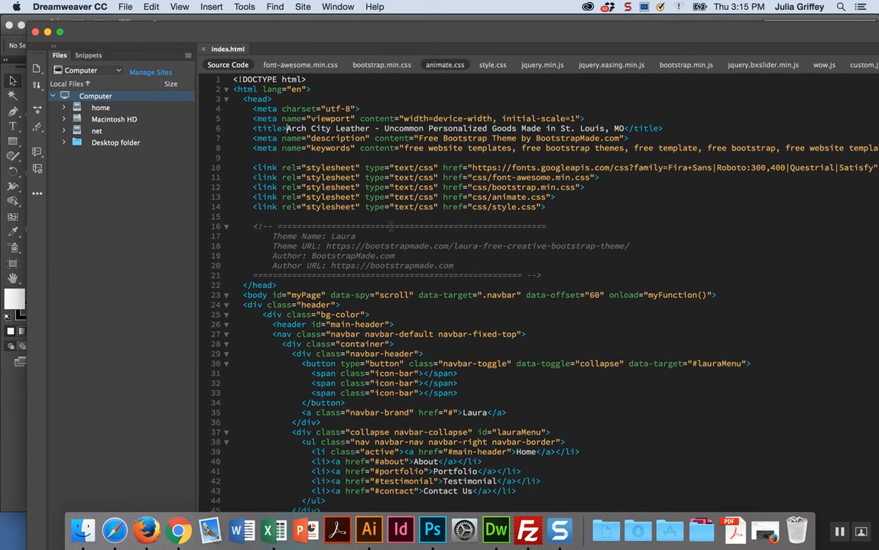
# Open the css subfolder (animate, bootstrap, font-awesome, style) in Finder, then return to Dreamweaver.
pyautogui.scroll(-3)
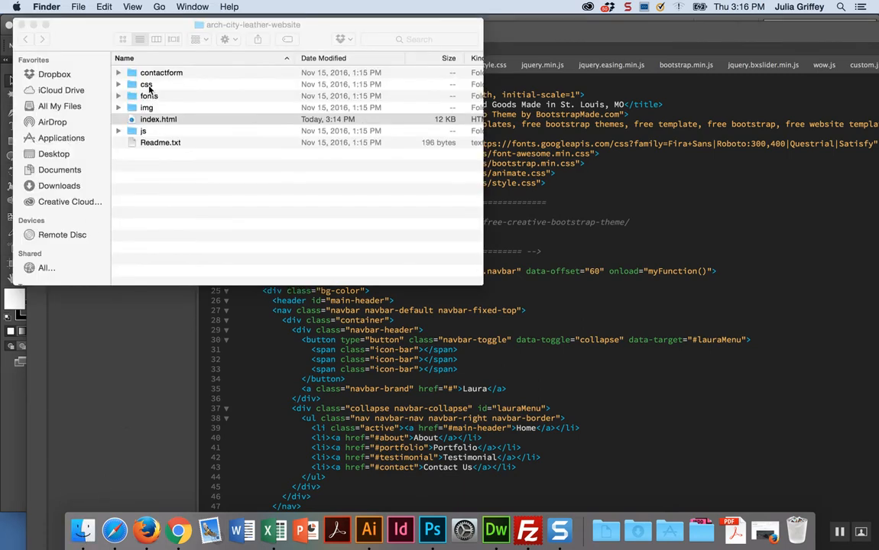
pyautogui.doubleClick(146, 84)
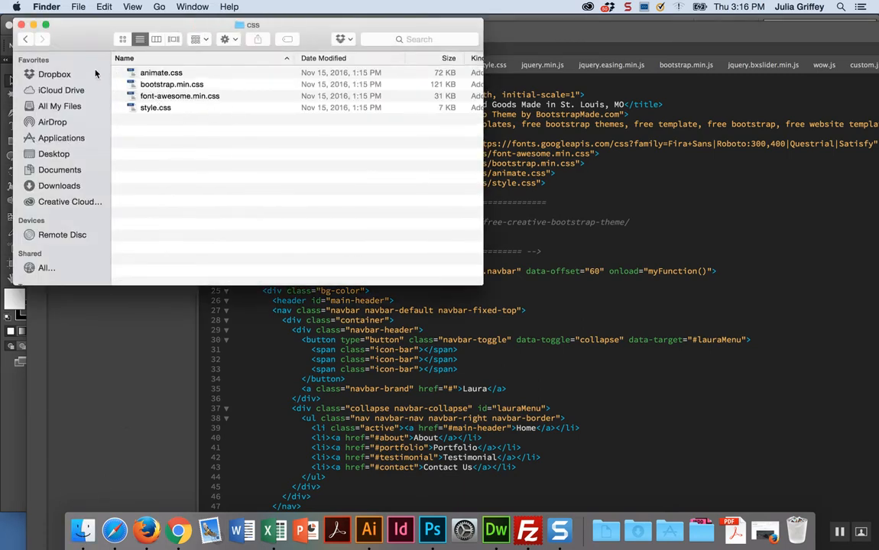
pyautogui.click(25, 39)
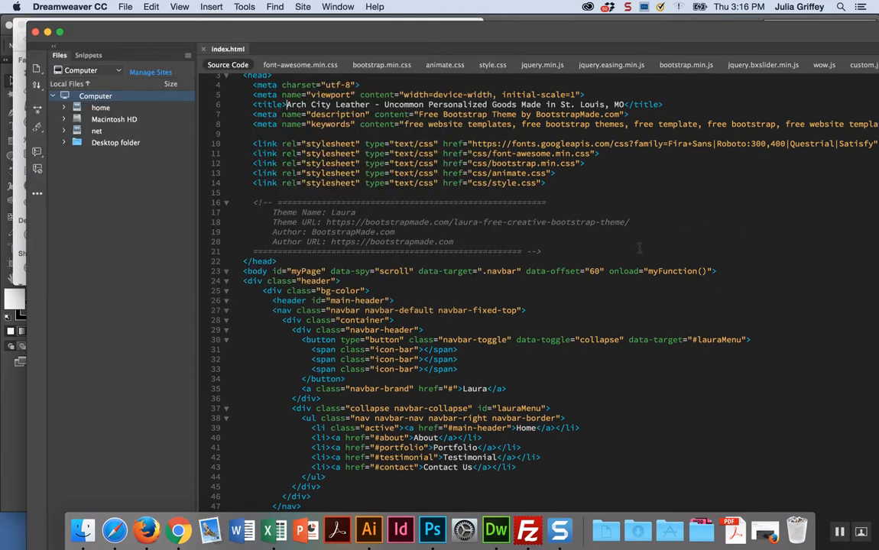
# Scroll to the navbar list and select the Portfolio link's id and link text.
pyautogui.scroll(-3)
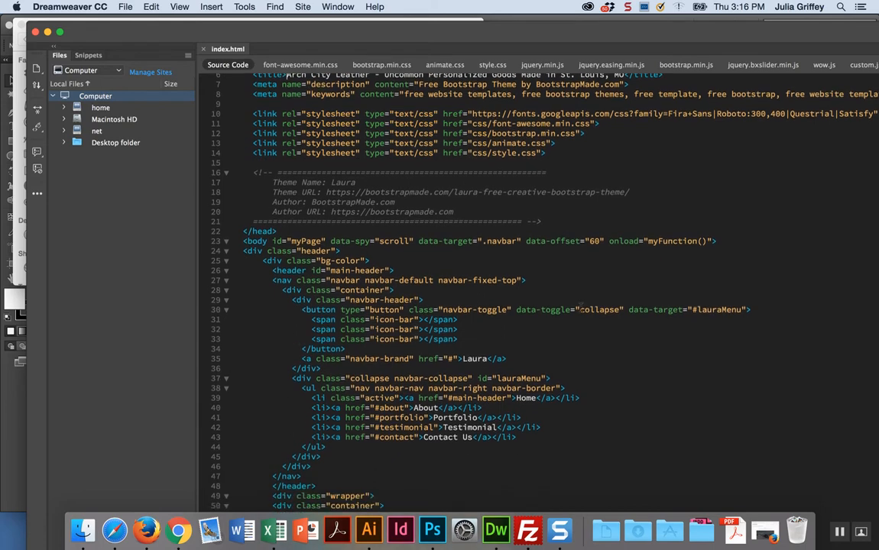
pyautogui.scroll(-3)
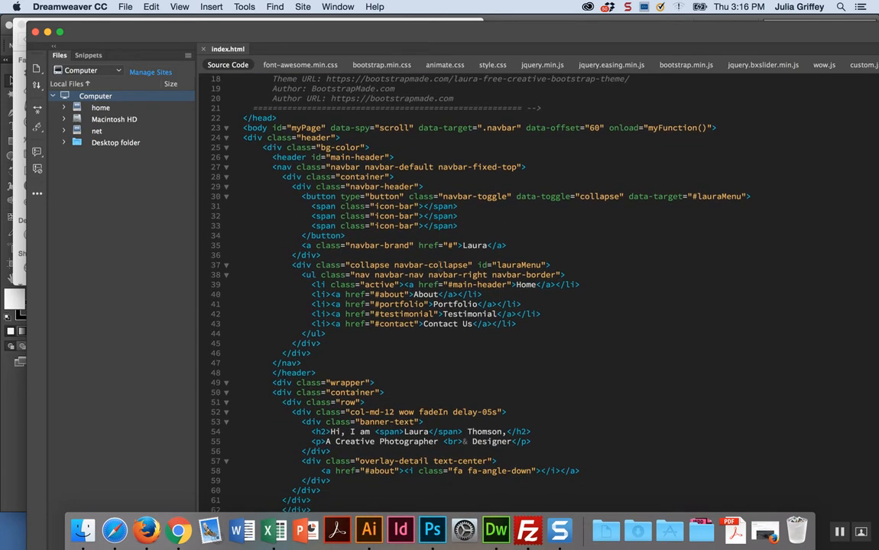
pyautogui.scroll(-3)
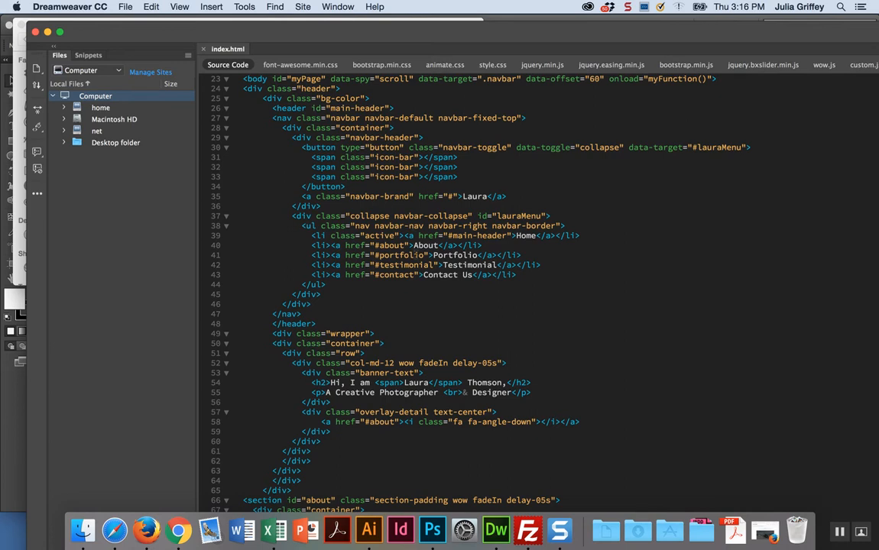
pyautogui.doubleClick(382, 245)
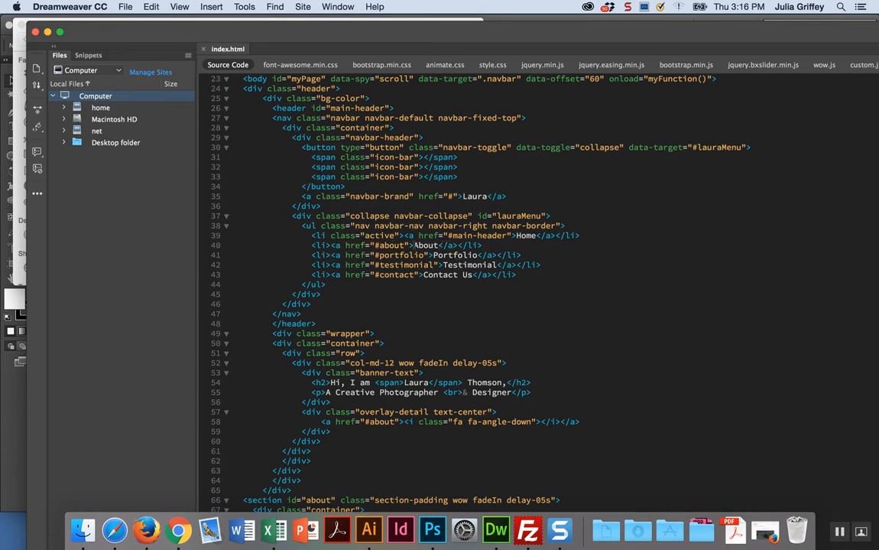
pyautogui.doubleClick(426, 245)
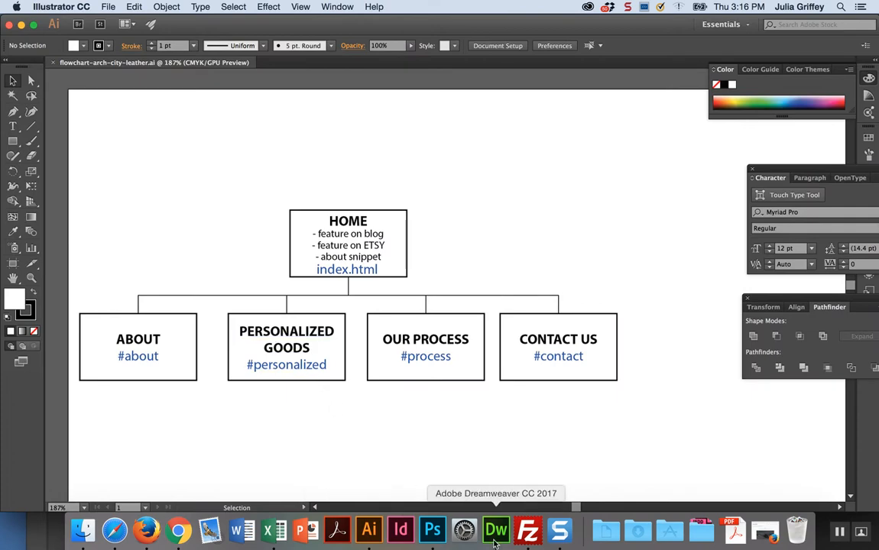
# Back in the index.html code, type 'Our Process' as the new nav link text.
pyautogui.click(495, 530)
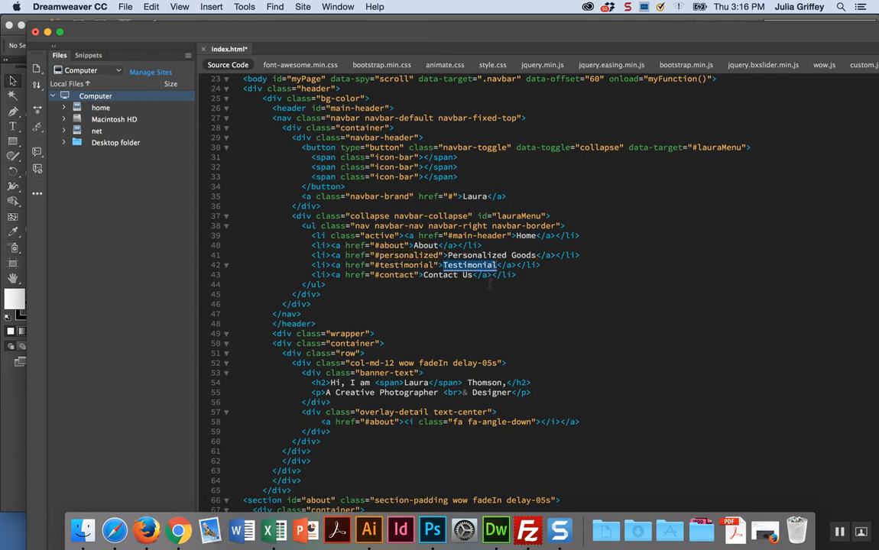
pyautogui.write('Our')
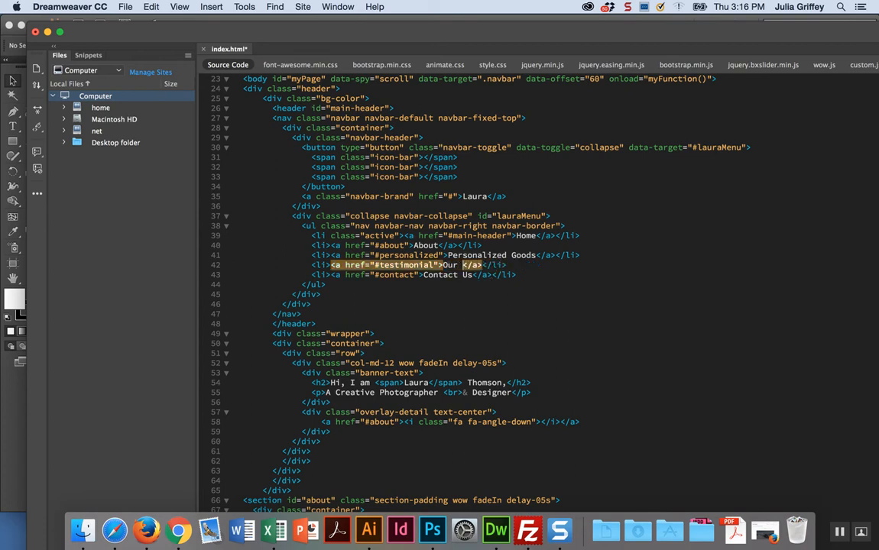
pyautogui.write('Process')
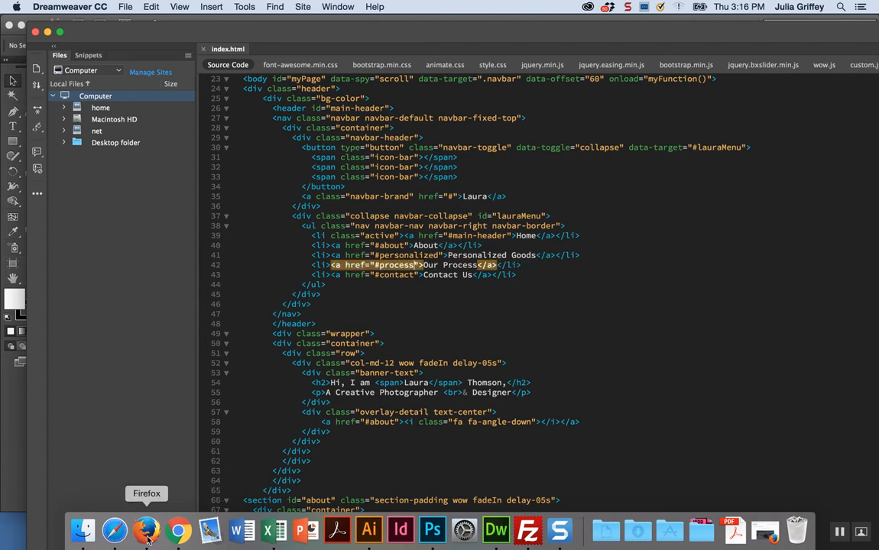
# Reload the Firefox preview and test the Our Process and Personalized Goods links.
pyautogui.click(146, 530)
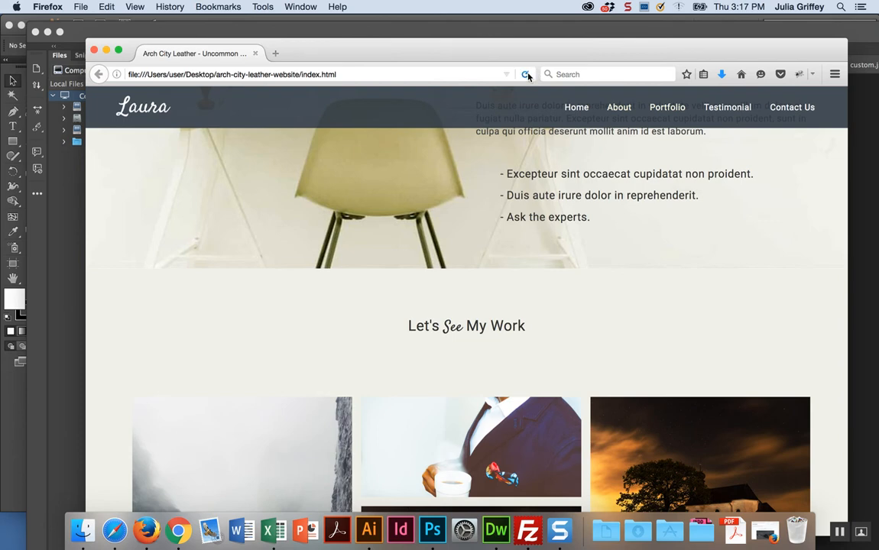
pyautogui.click(525, 74)
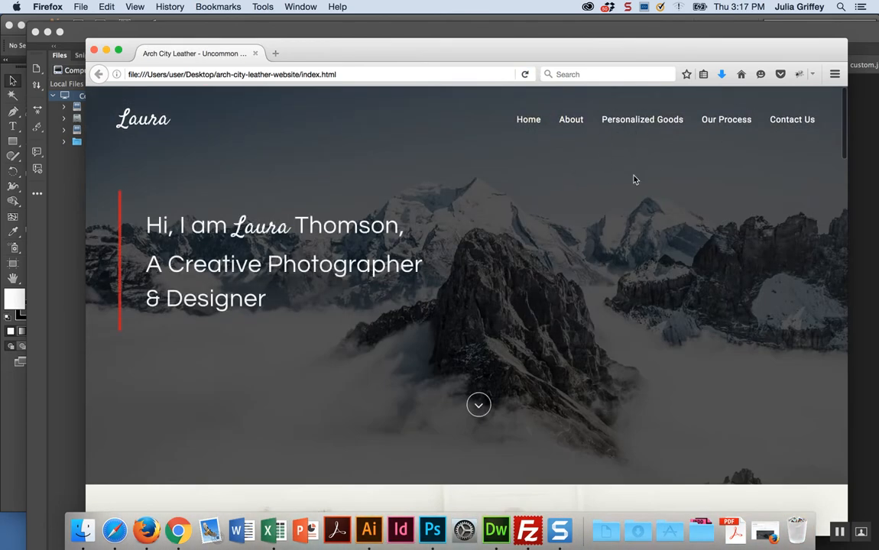
pyautogui.click(642, 120)
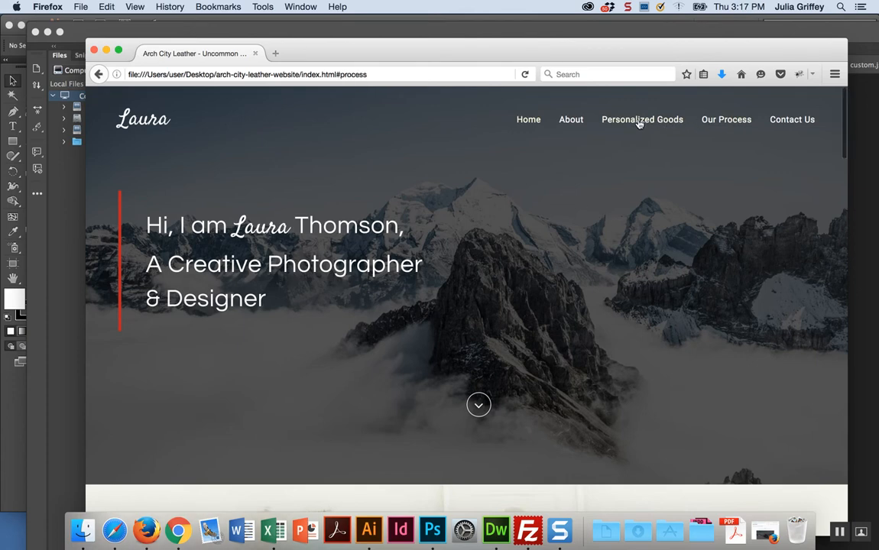
pyautogui.click(642, 119)
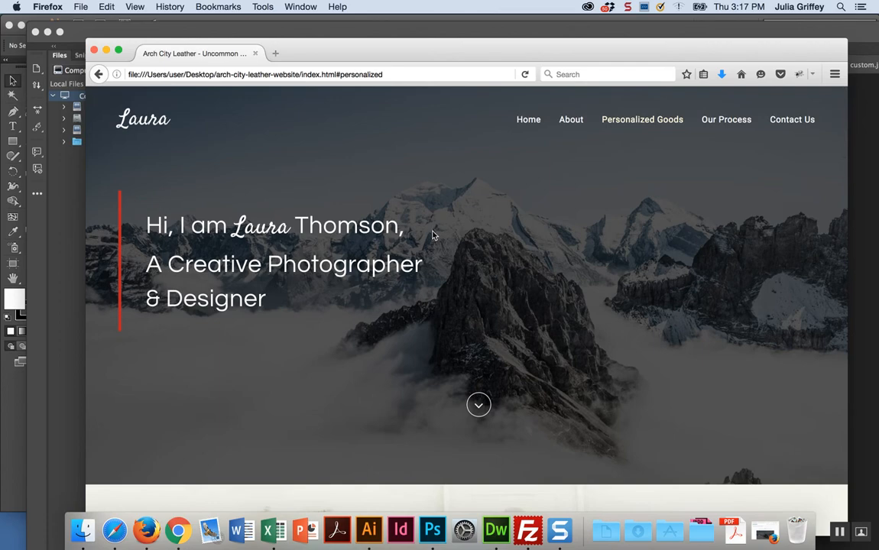
pyautogui.moveTo(495, 530)
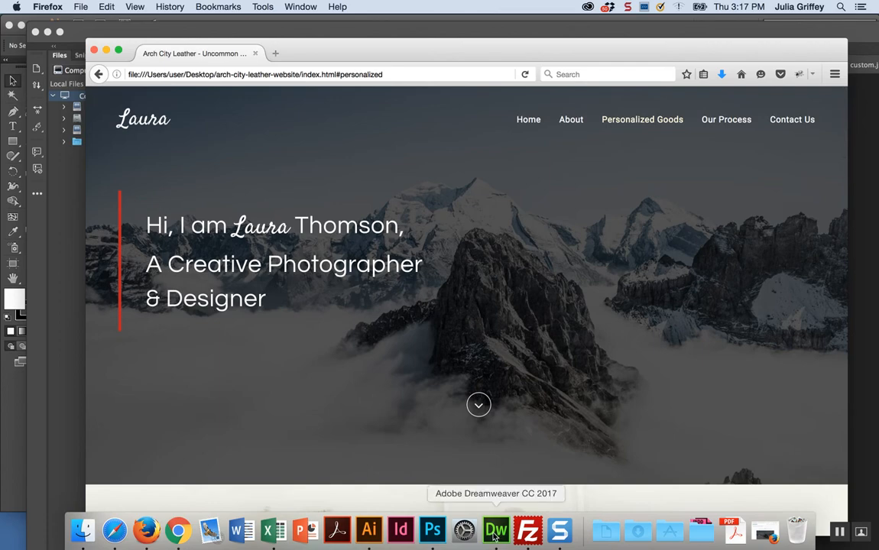
pyautogui.click(495, 530)
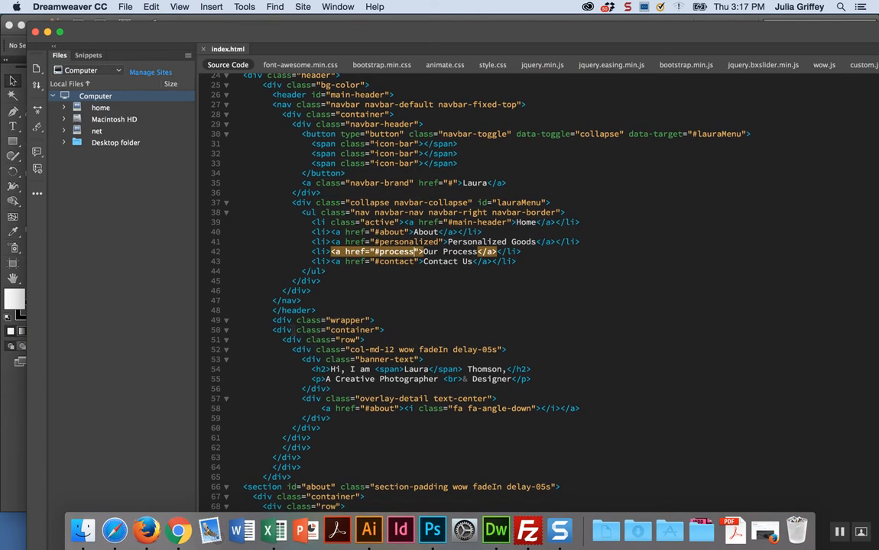
# Rename the portfolio section id to 'personalized'.
pyautogui.scroll(-3)
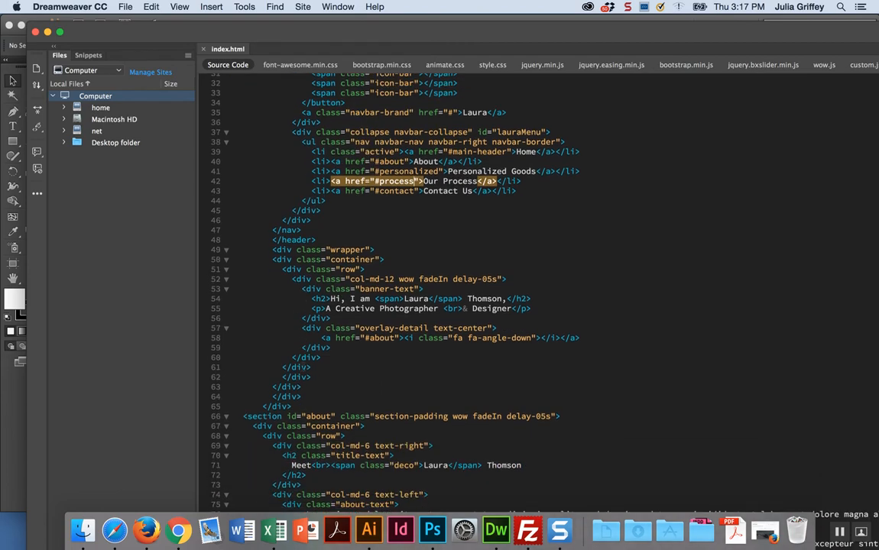
pyautogui.scroll(-3)
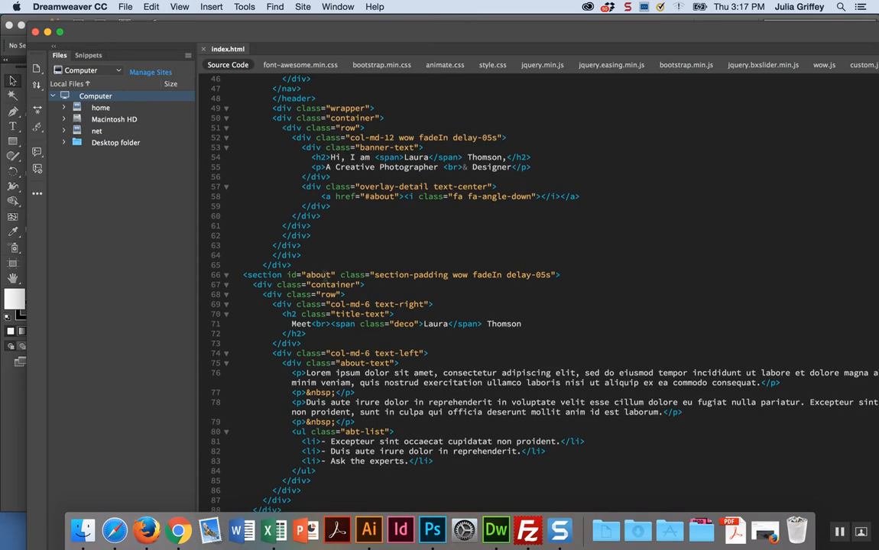
pyautogui.scroll(-3)
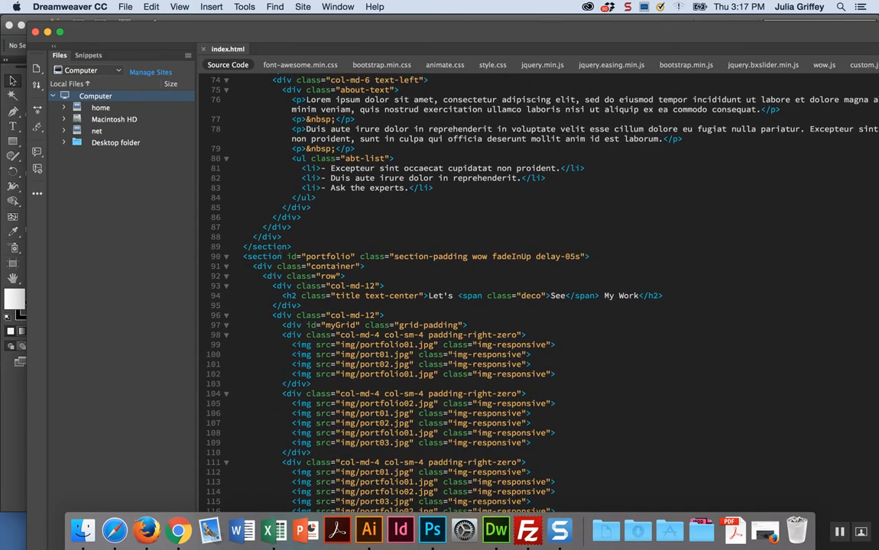
pyautogui.doubleClick(328, 256)
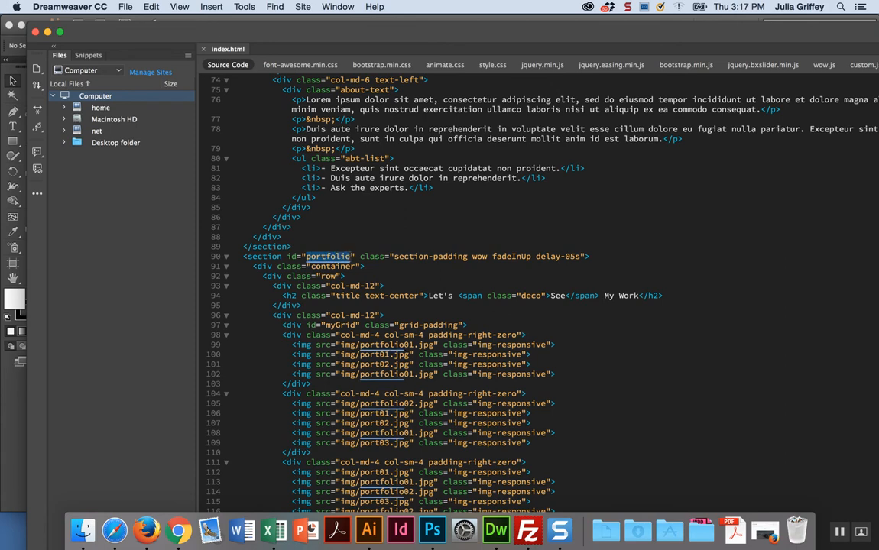
pyautogui.scroll(-3)
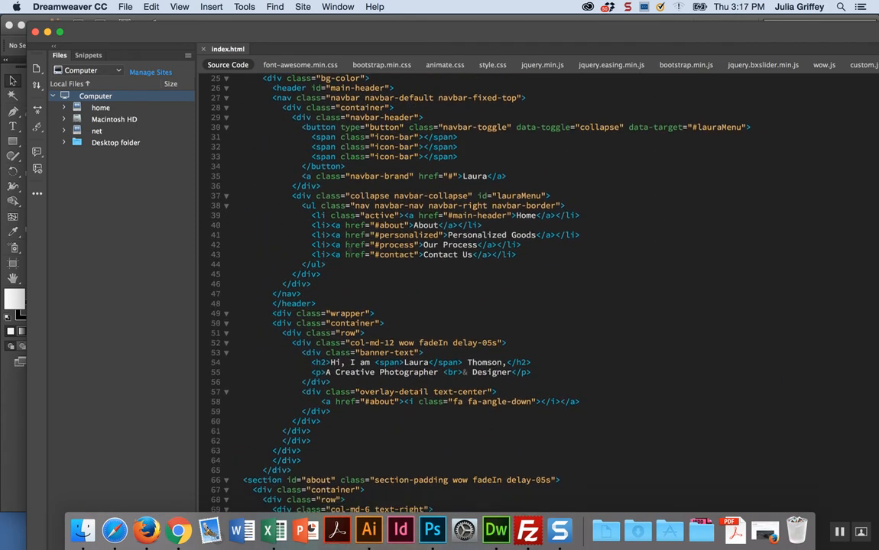
pyautogui.scroll(-3)
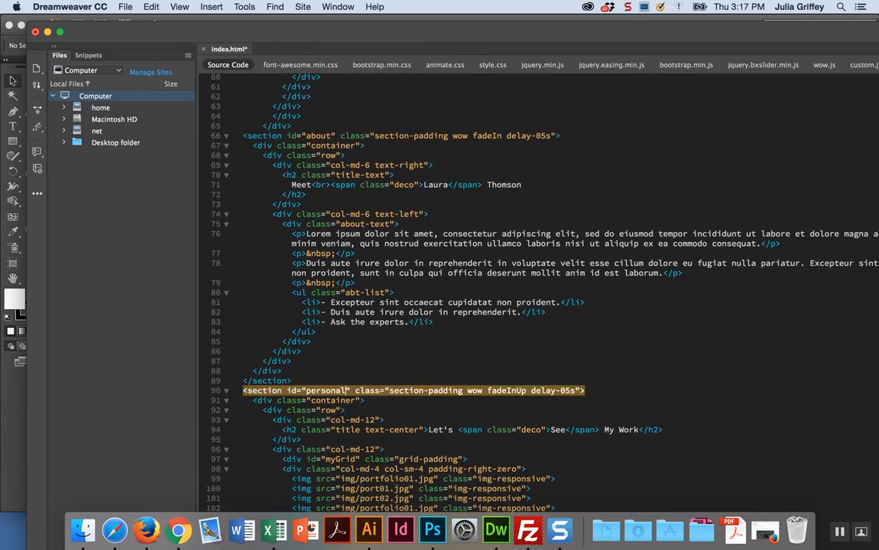
pyautogui.write('ized')
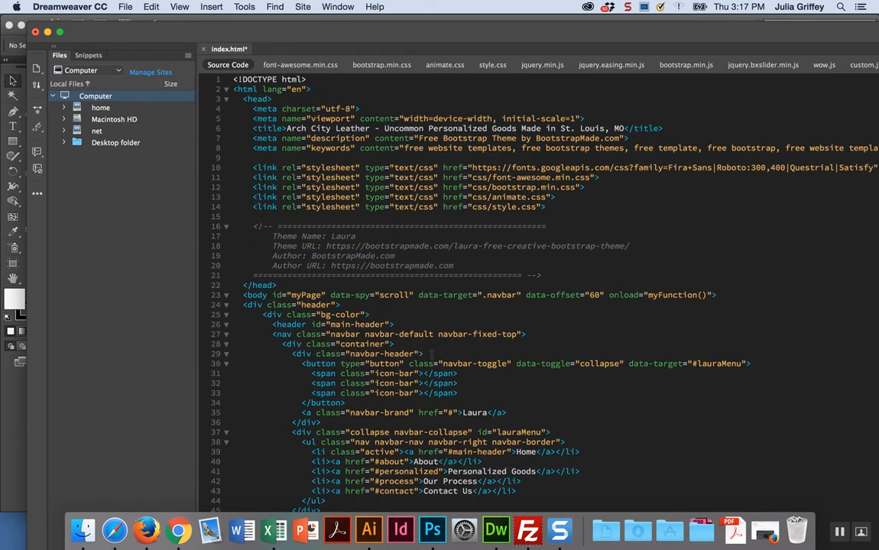
# Rename the testimonial section id to 'process' and check the preview in Firefox.
pyautogui.scroll(-3)
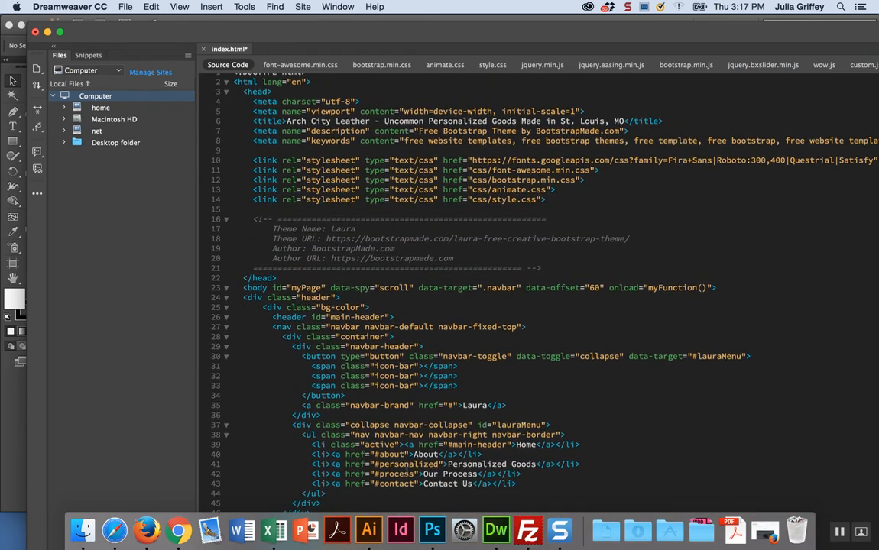
pyautogui.scroll(-3)
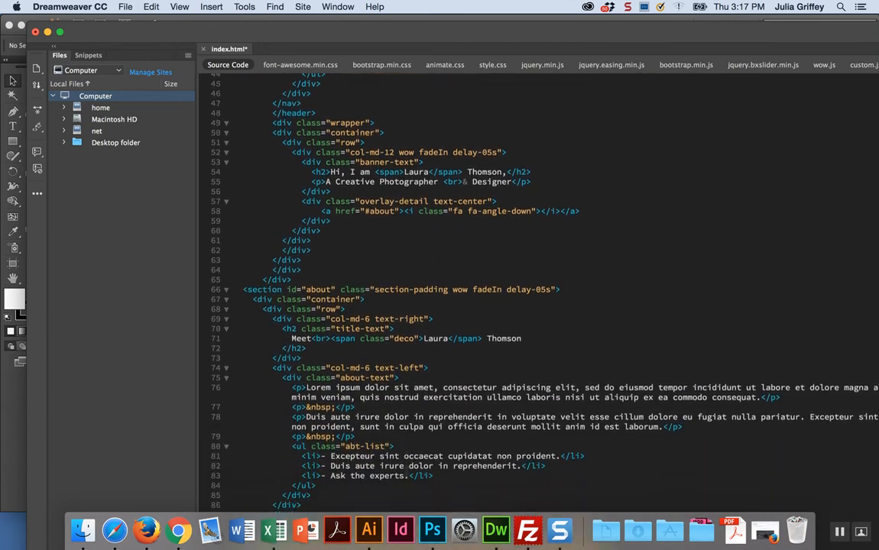
pyautogui.scroll(-3)
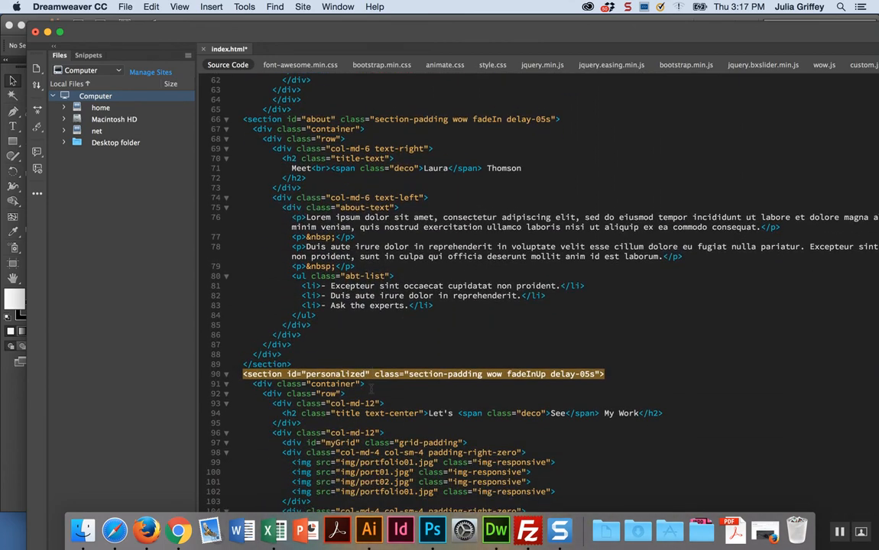
pyautogui.scroll(-3)
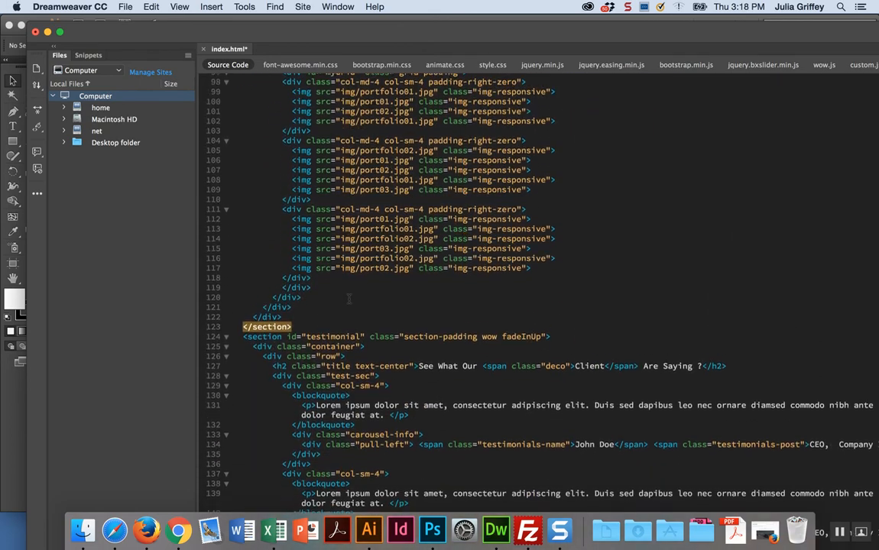
pyautogui.scroll(-3)
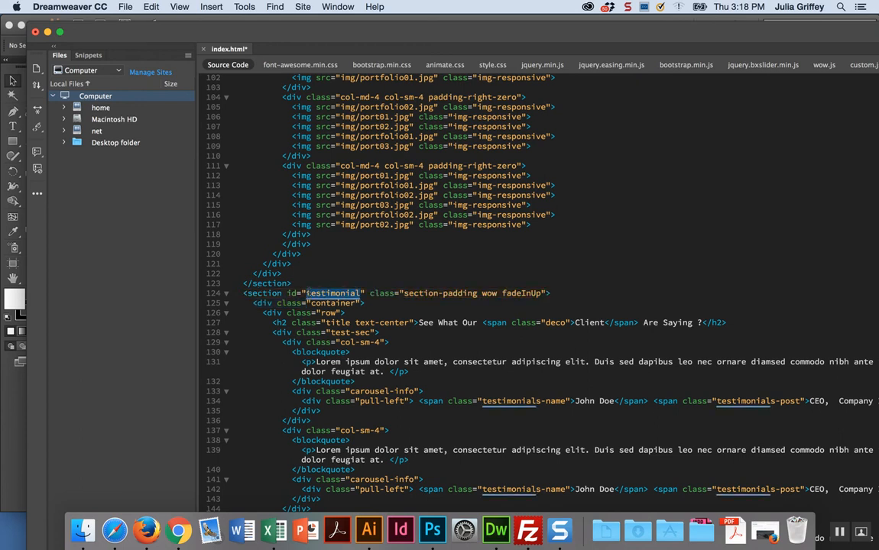
pyautogui.write('process')
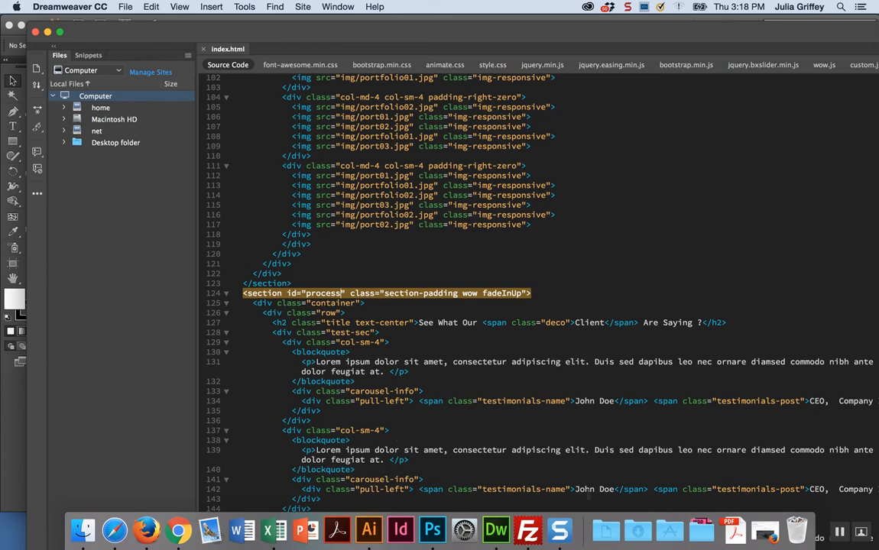
pyautogui.moveTo(559, 530)
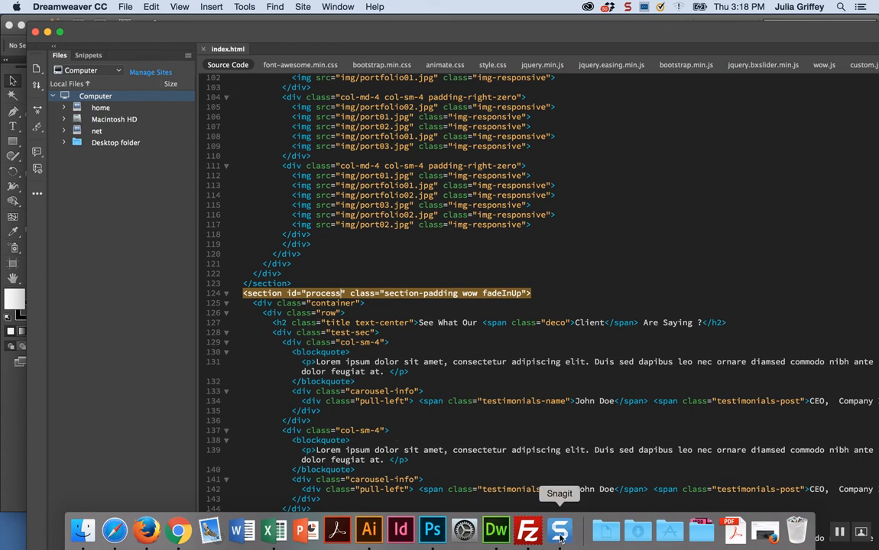
pyautogui.click(146, 529)
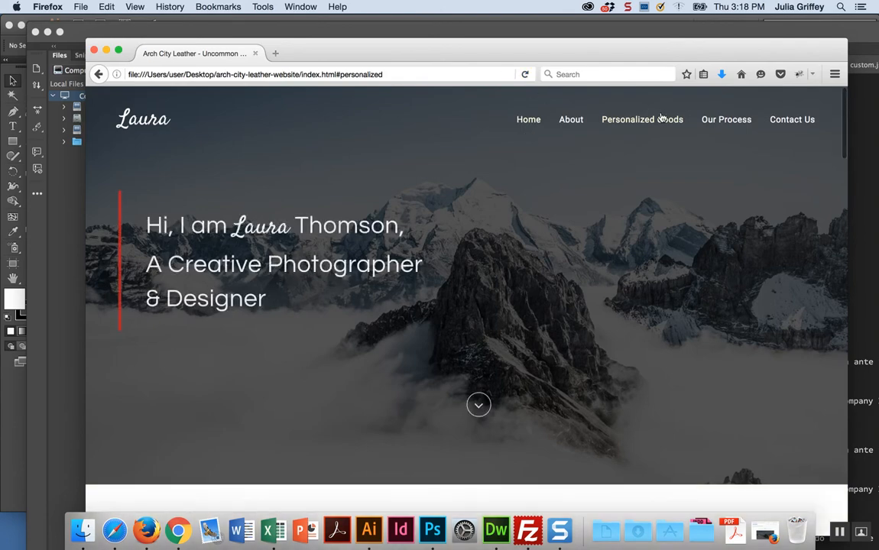
pyautogui.scroll(-3)
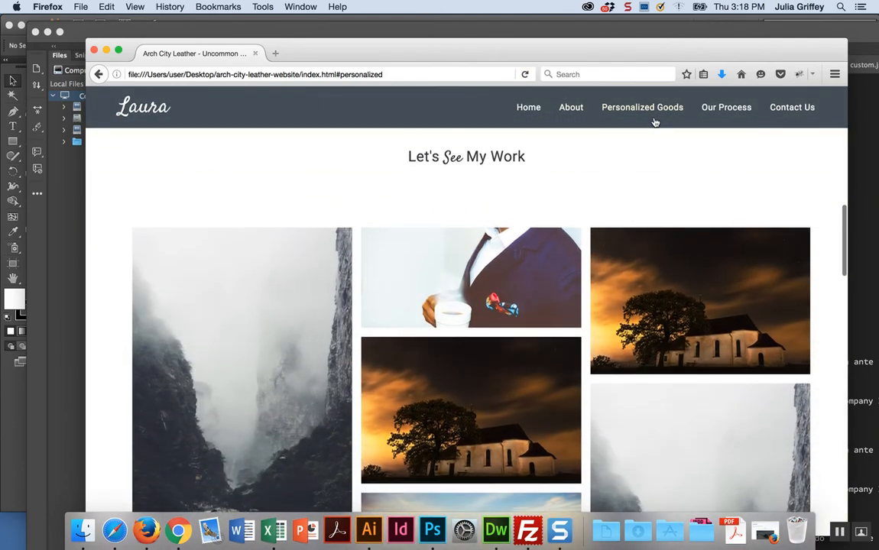